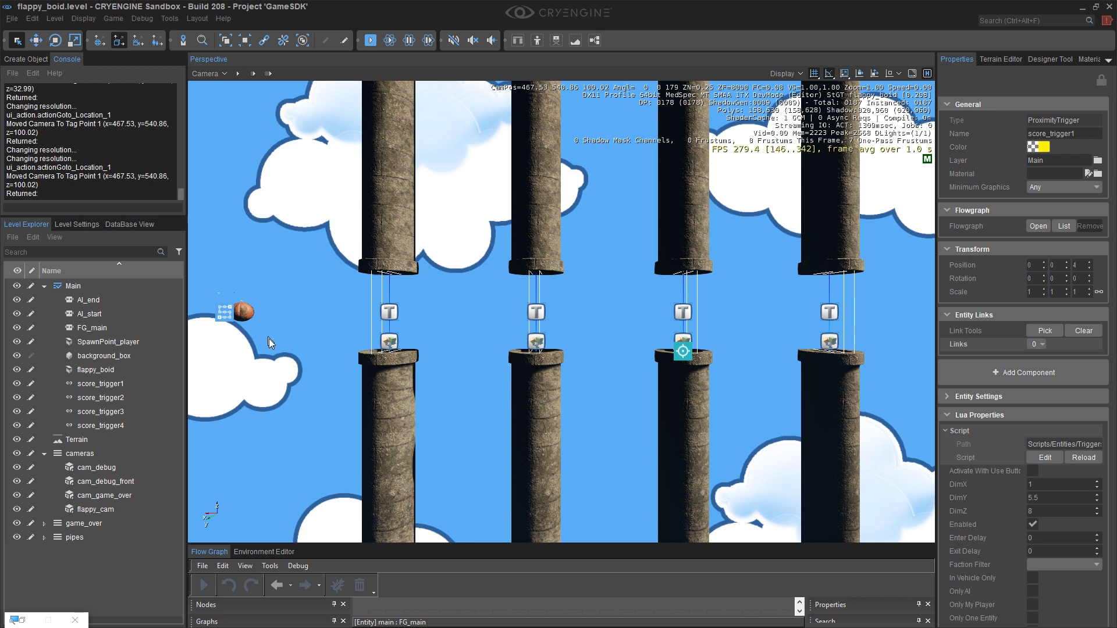
mouse_move(361, 367)
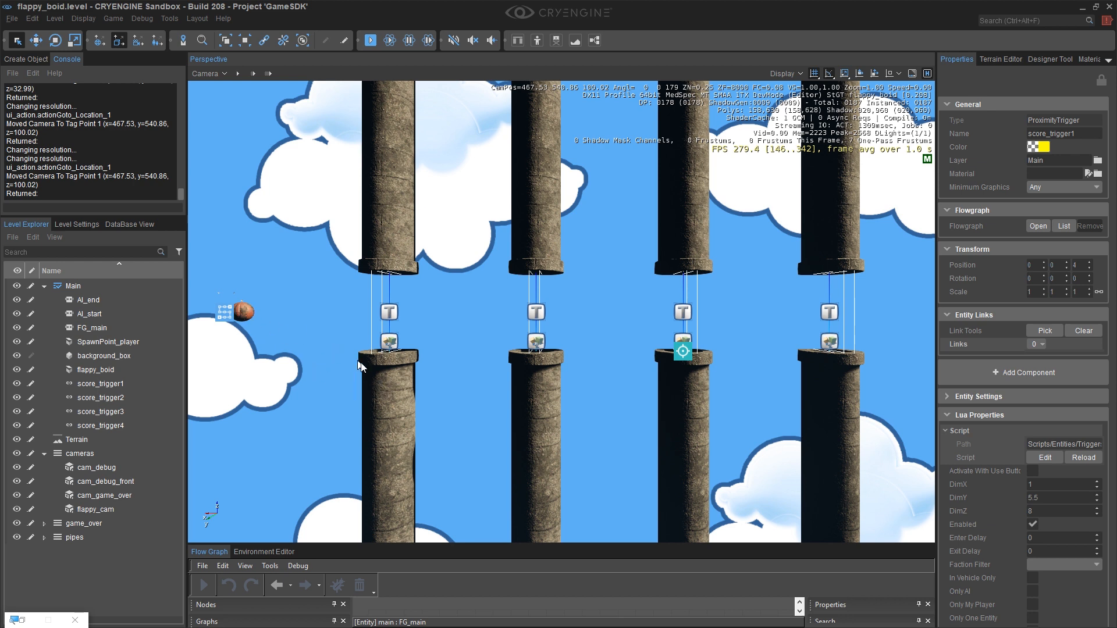
mouse_move(365, 282)
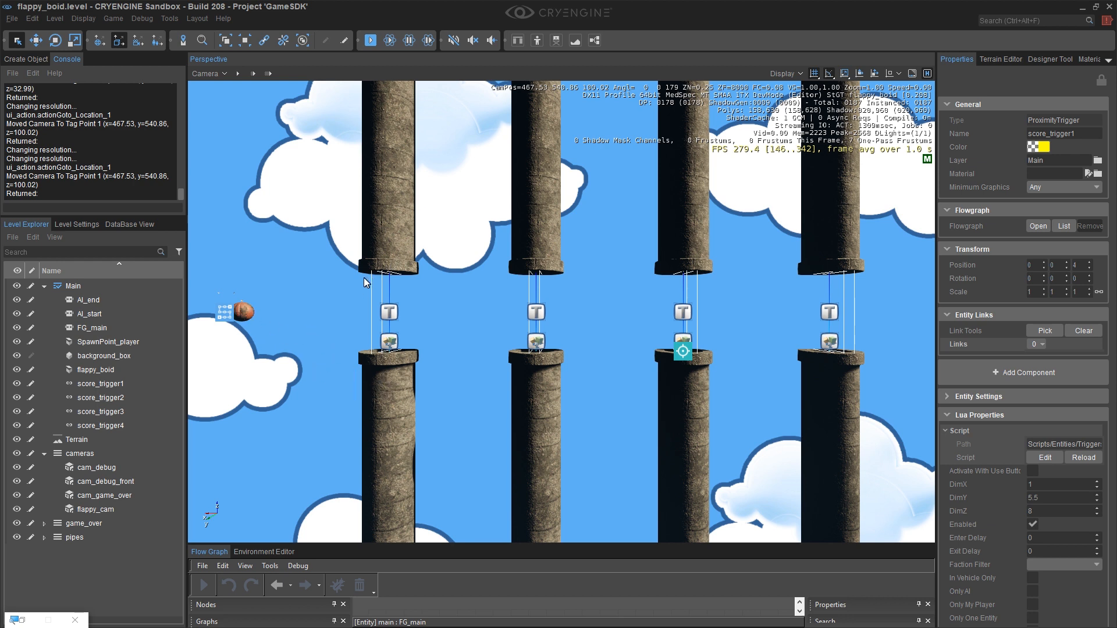
mouse_move(316, 292)
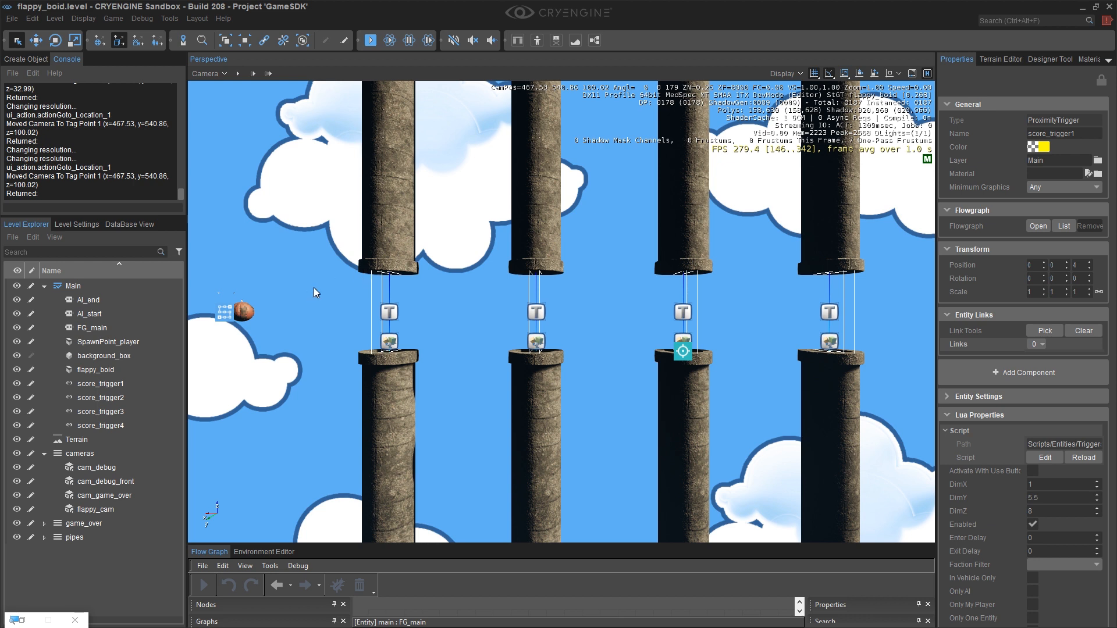
mouse_move(396, 251)
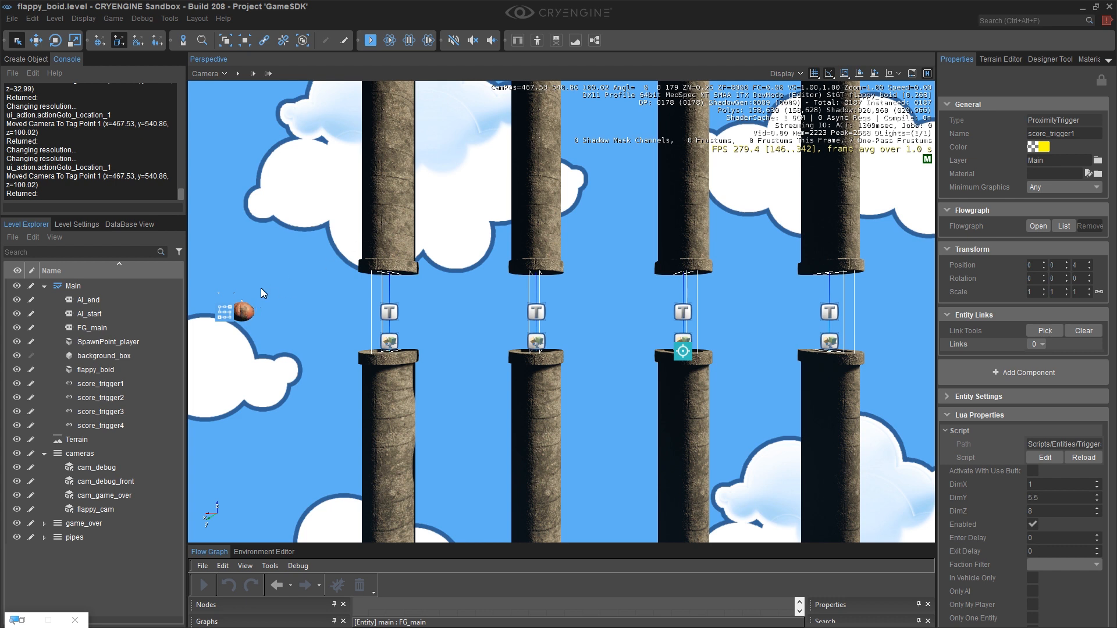
mouse_move(371, 295)
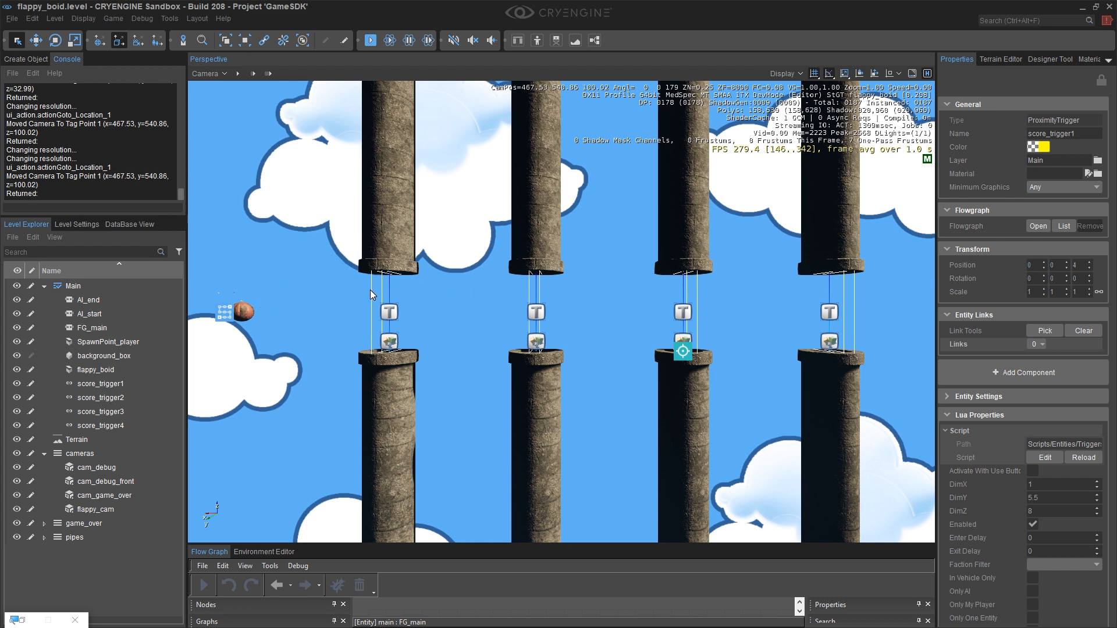
mouse_move(389, 293)
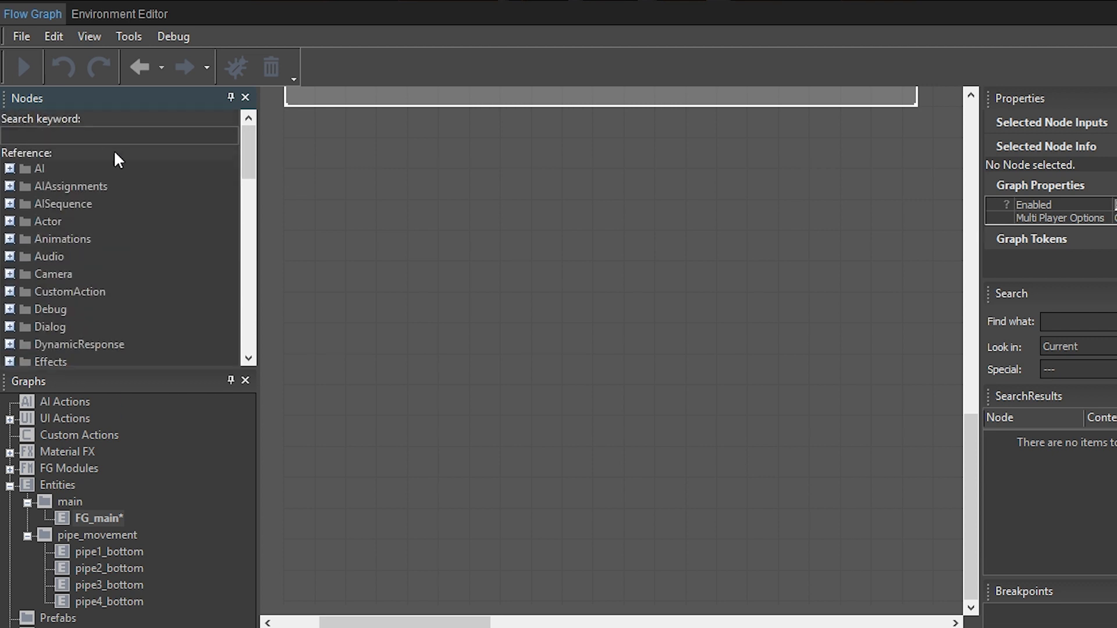
- Search 'col' and expand Physics to place a CollisionListener node on FG_main
type("collision")
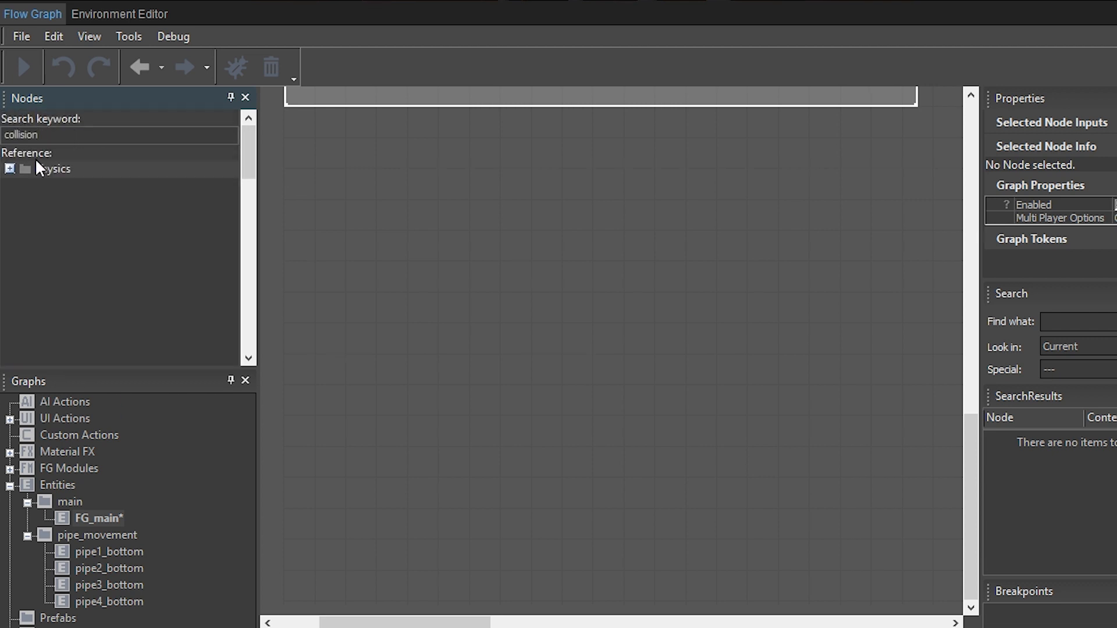
left_click(9, 170)
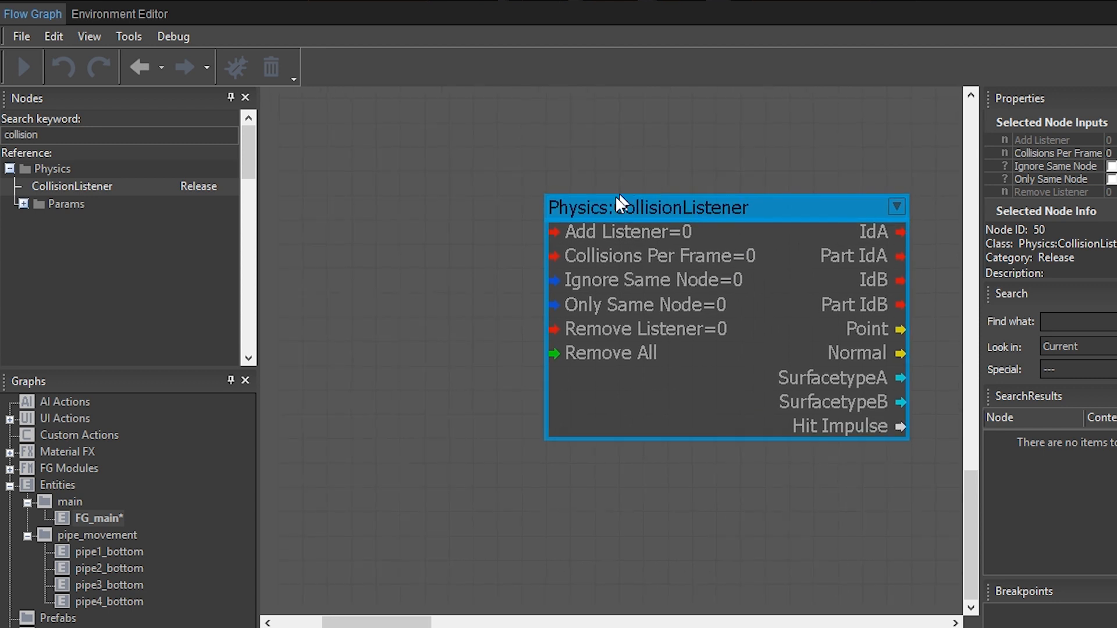
mouse_move(569, 236)
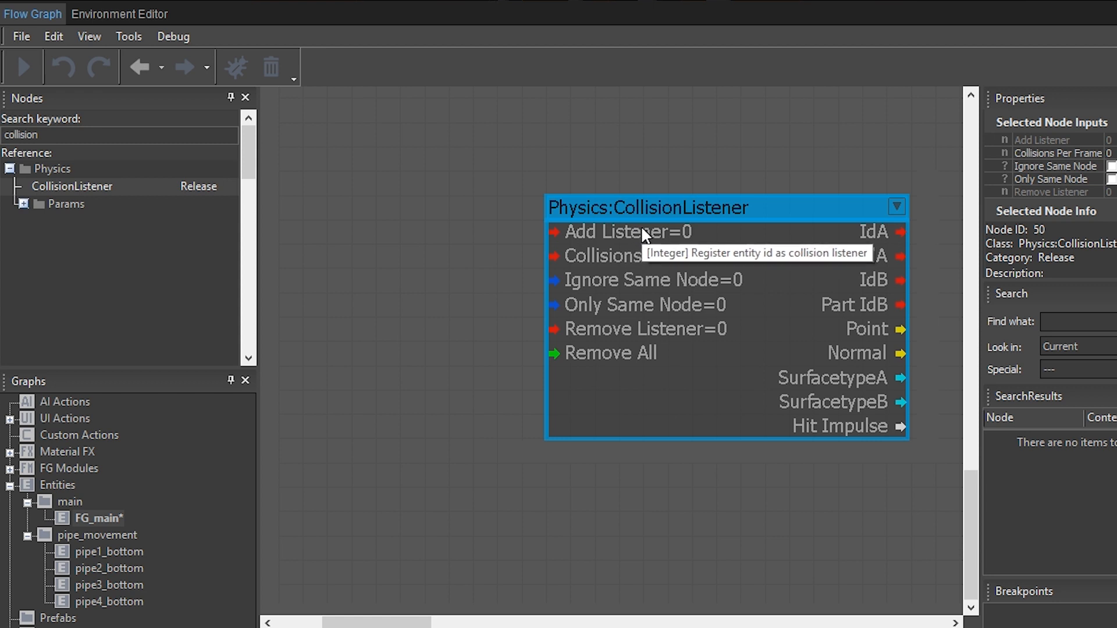
mouse_move(558, 224)
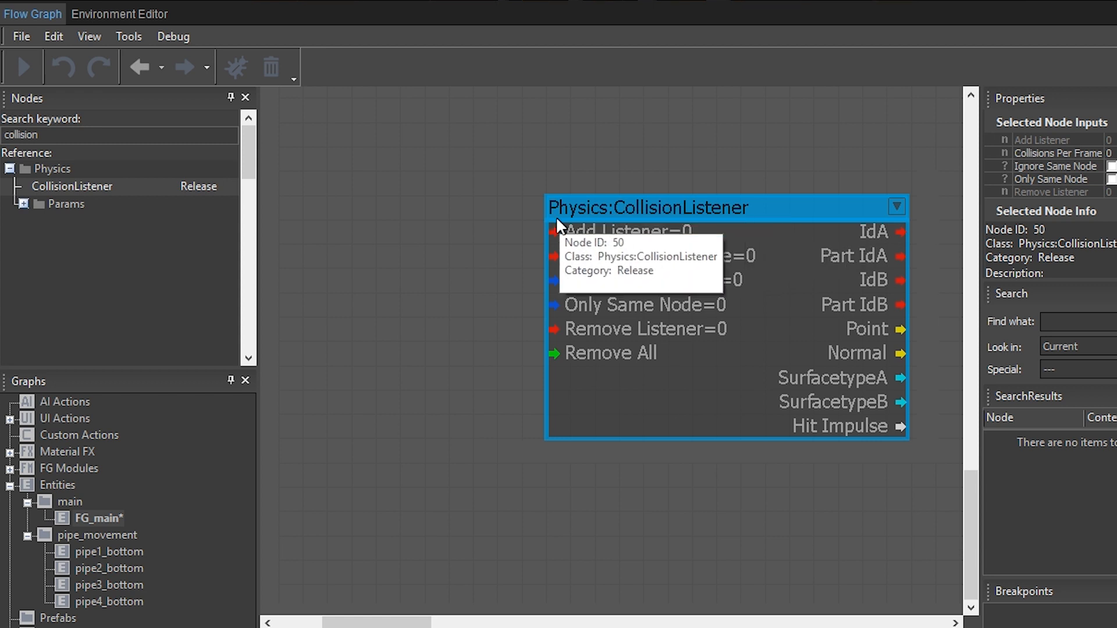
mouse_move(570, 216)
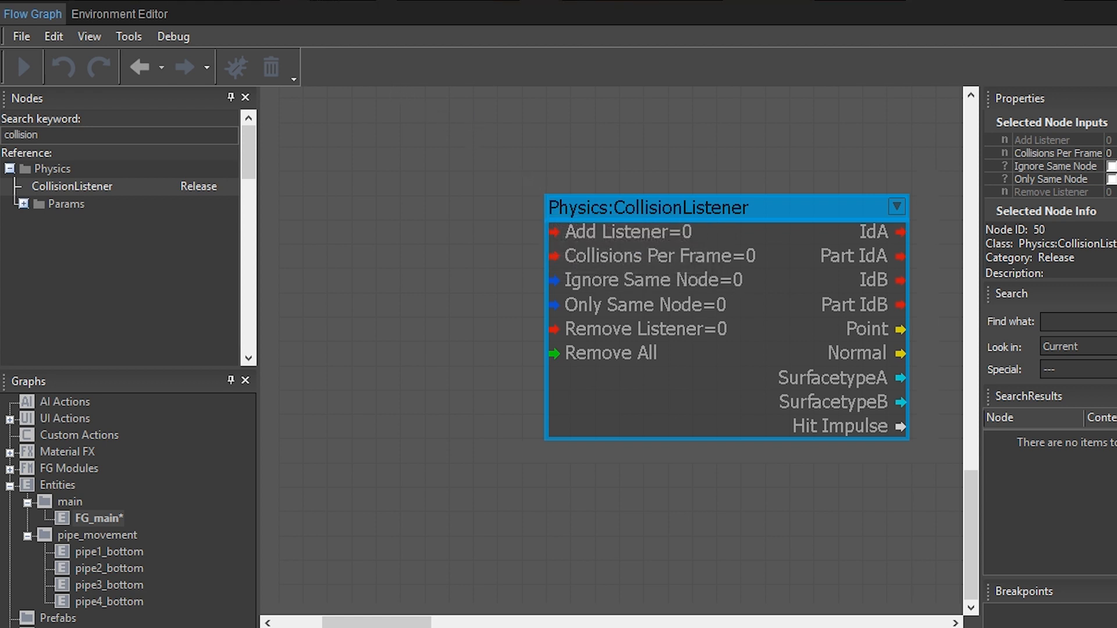
mouse_move(348, 214)
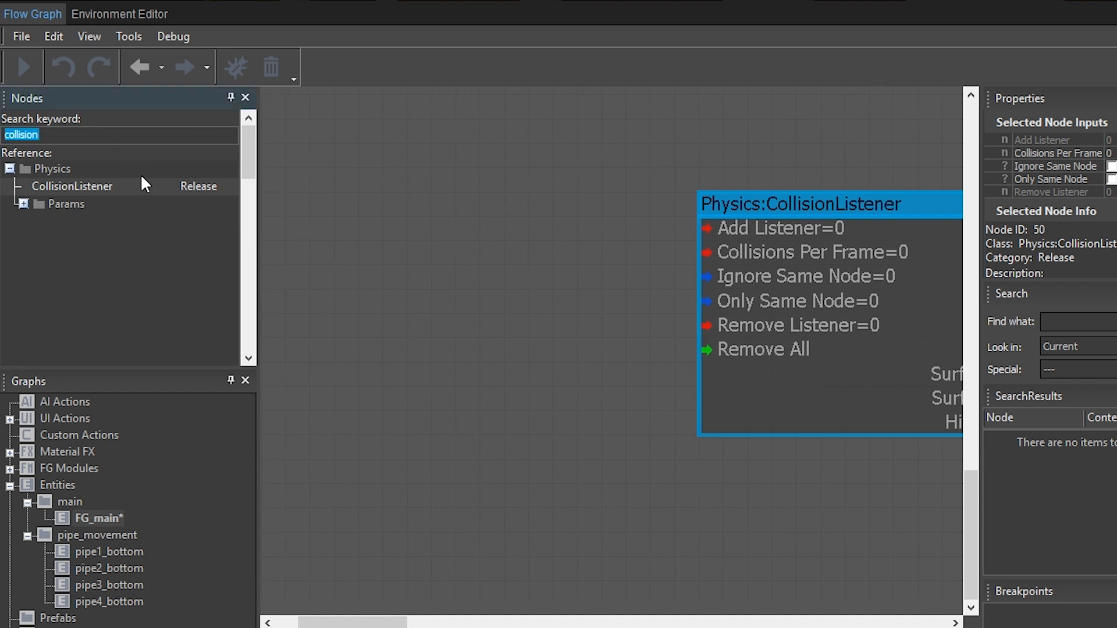
- Add an Entity:EntityInfo node for flappy_boid feeding Add Listener, then a Game:Start node
type("enti")
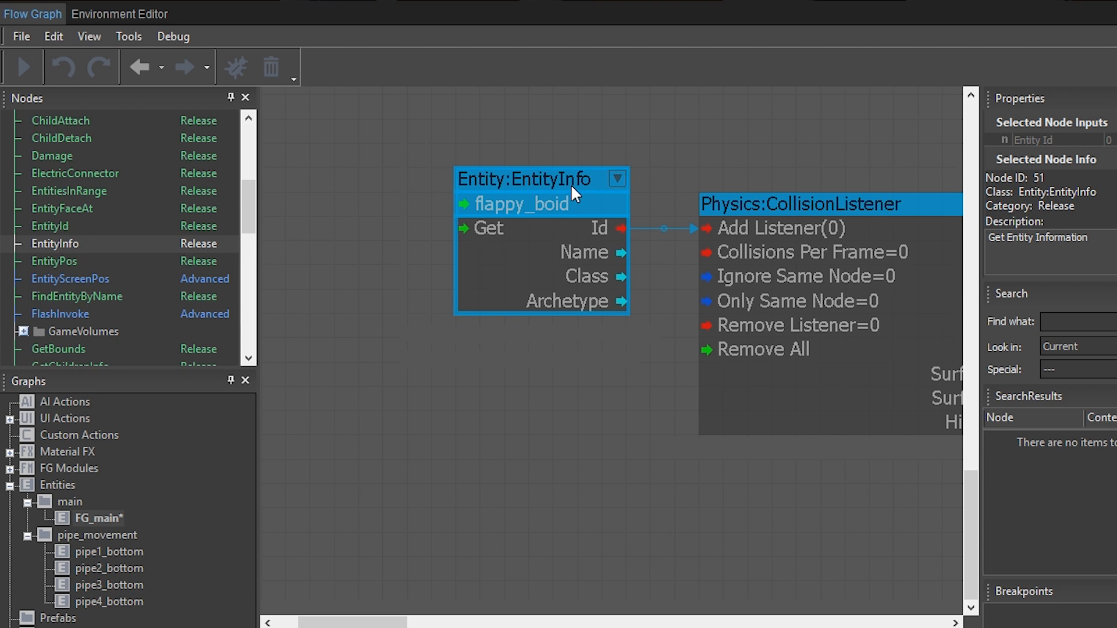
mouse_move(405, 186)
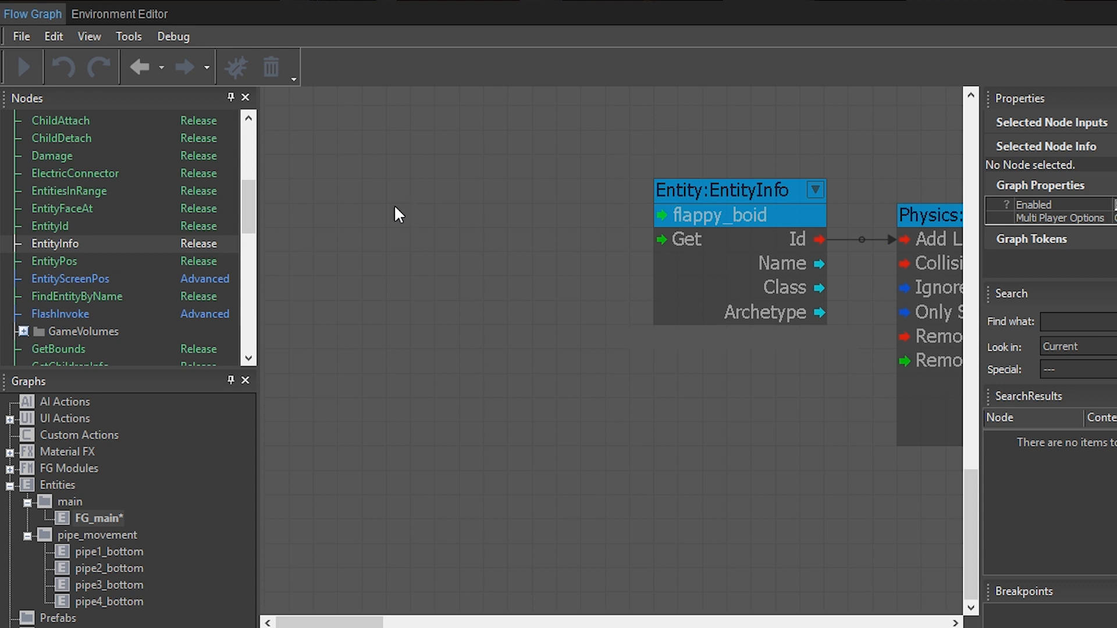
right_click(399, 214)
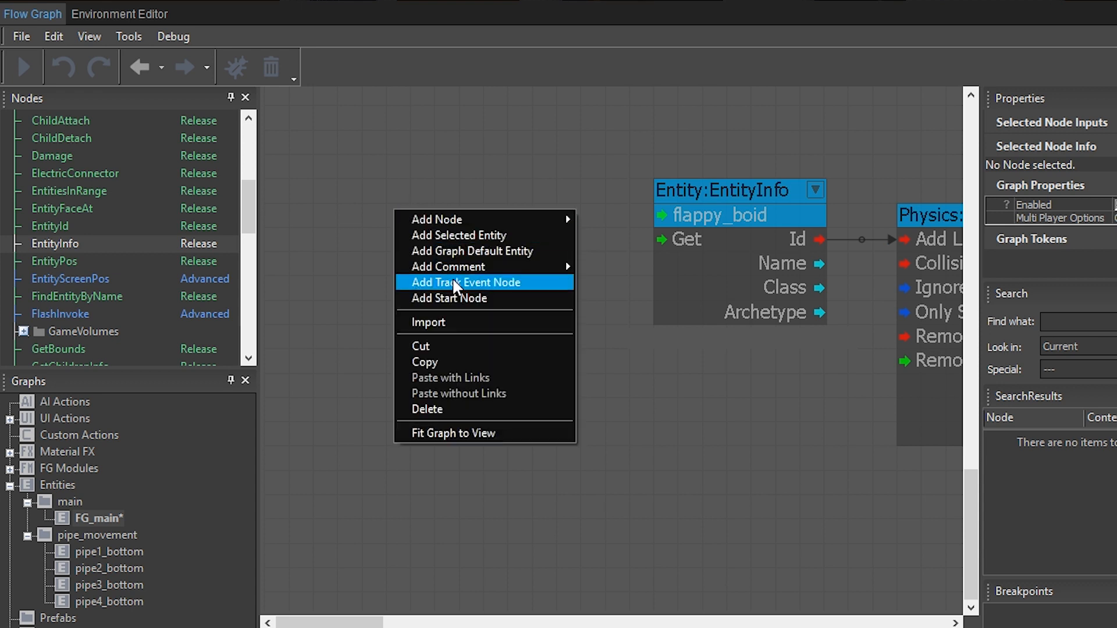
left_click(449, 298)
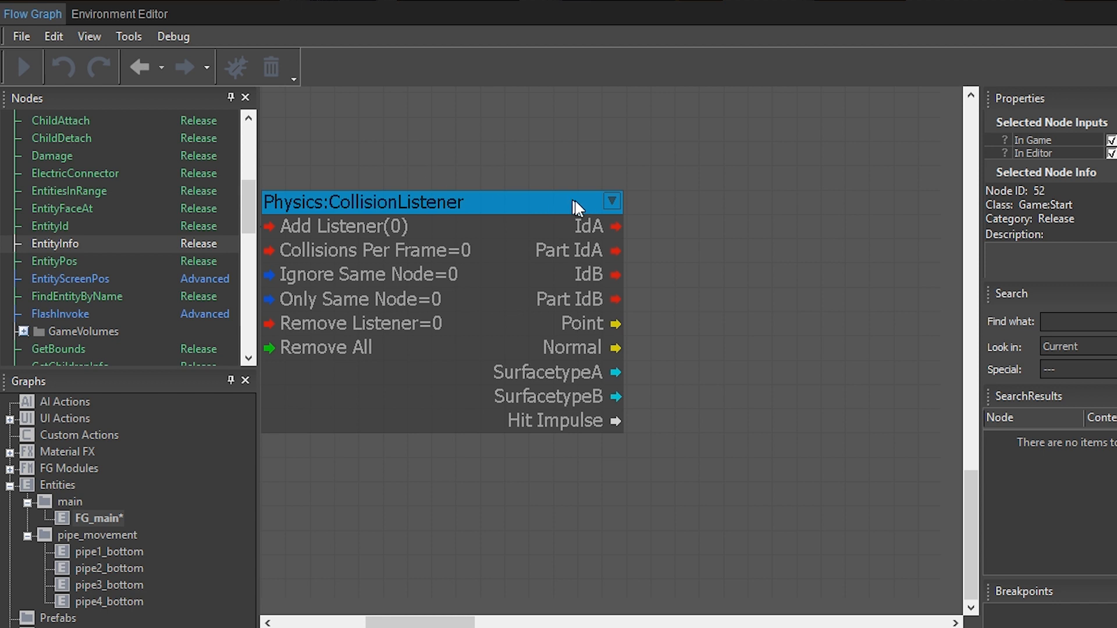
mouse_move(633, 254)
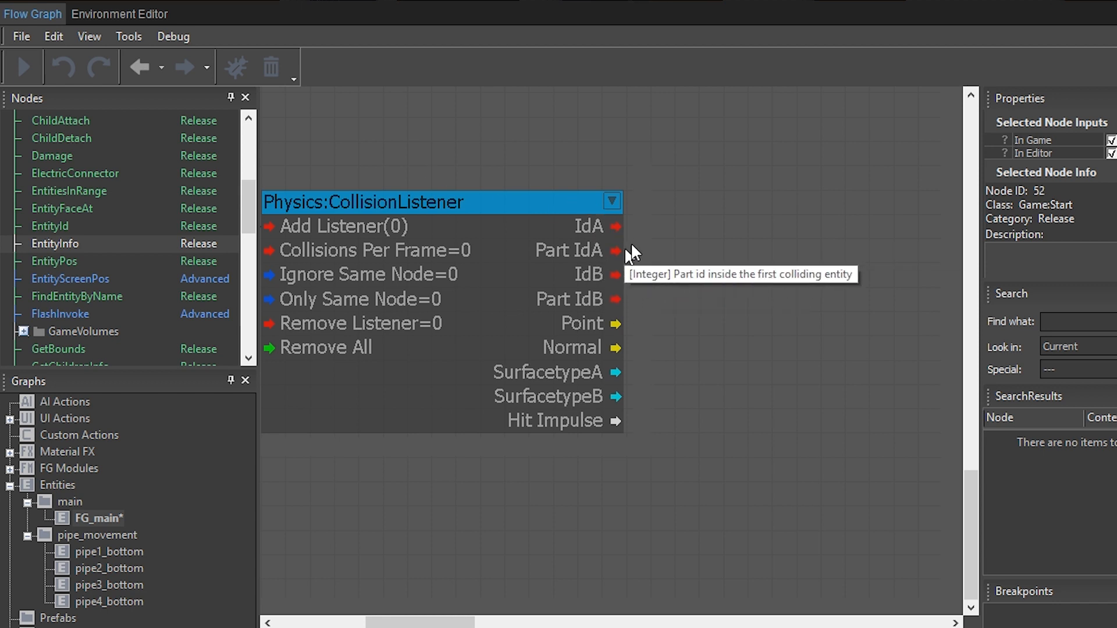
mouse_move(628, 231)
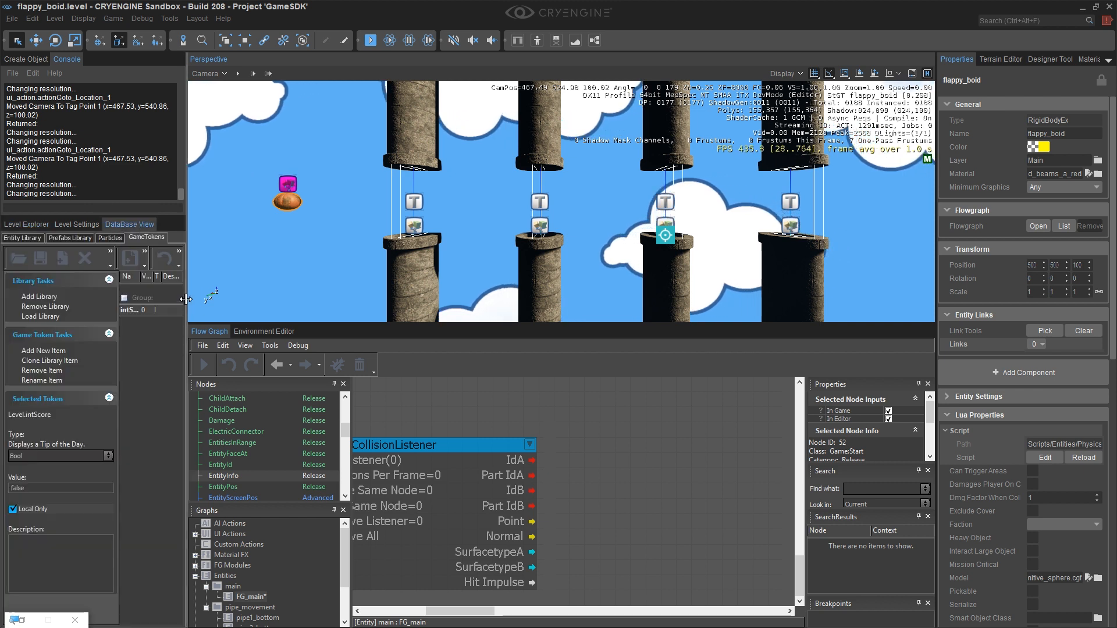
- Add a new game token named booIsDead in the GameTokens database and confirm it
left_click(43, 350)
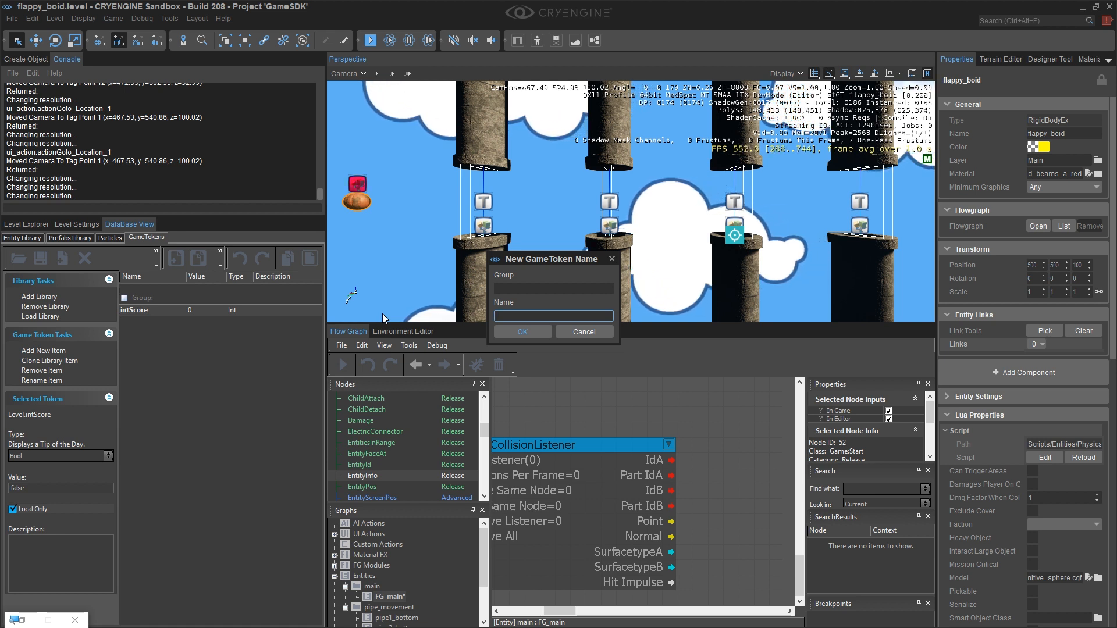
type("b")
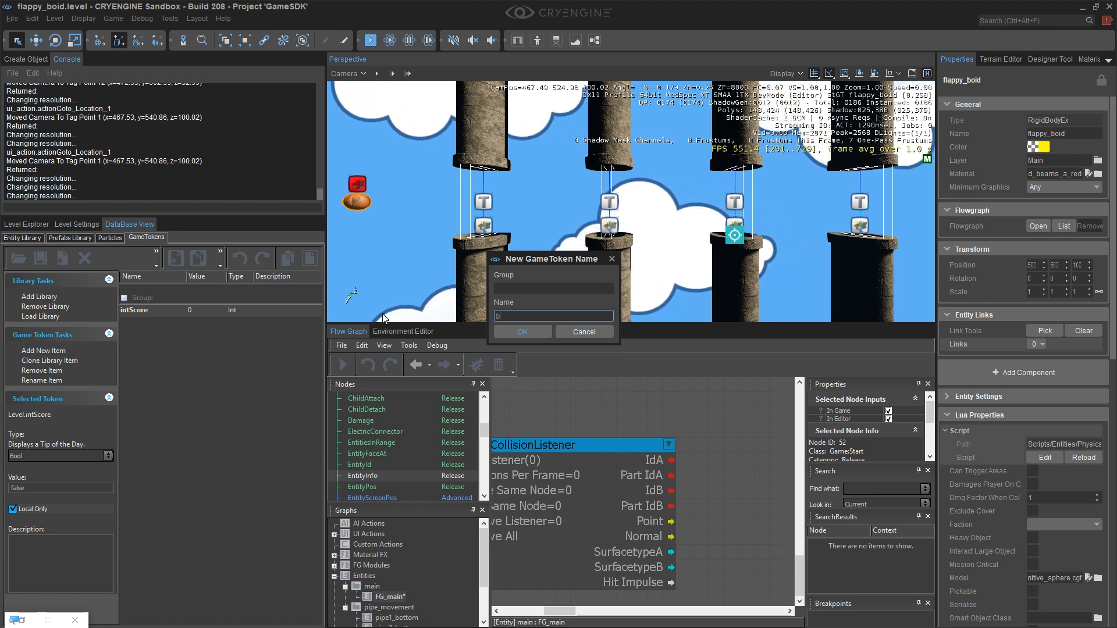
type("oolsID")
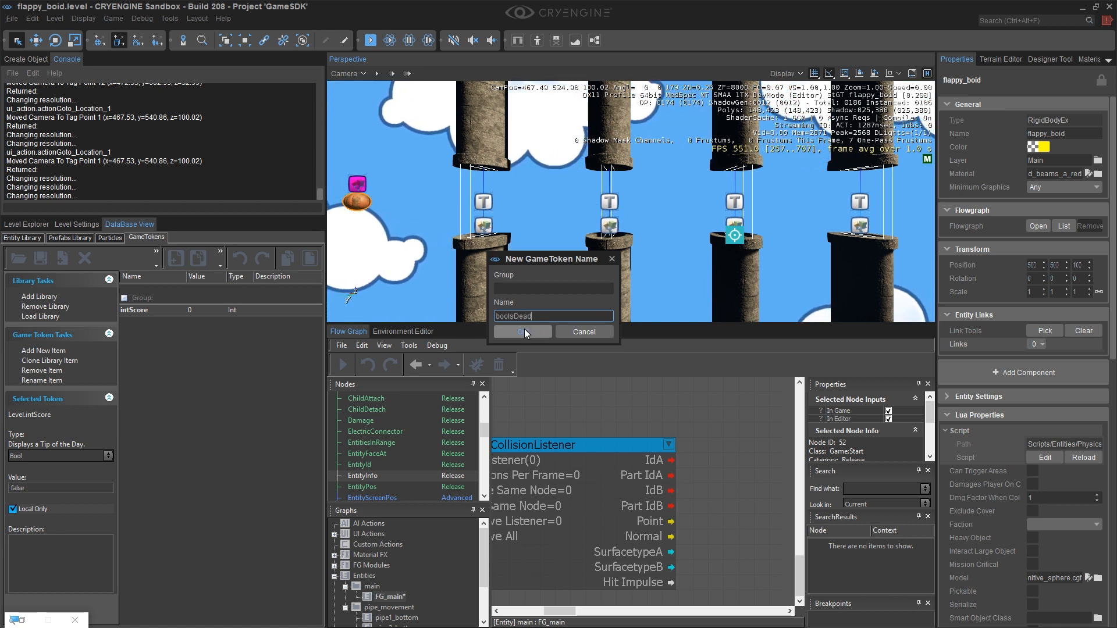
left_click(522, 332)
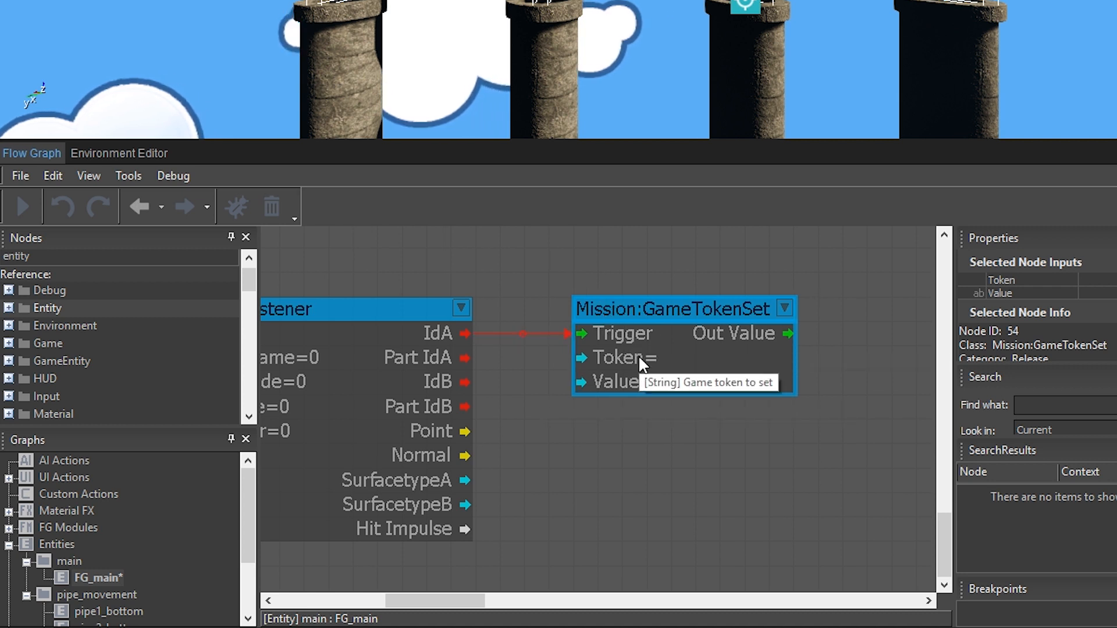
- Set the GameTokenSet node's Token to Level.booIsDead and its Value to true
left_click(626, 358)
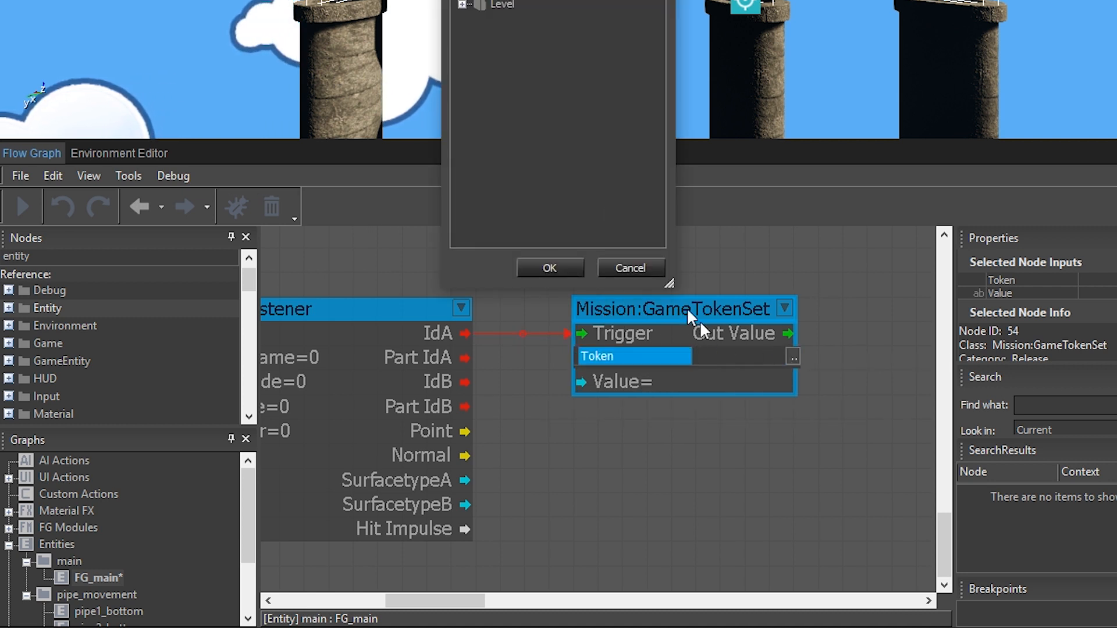
left_click(550, 267)
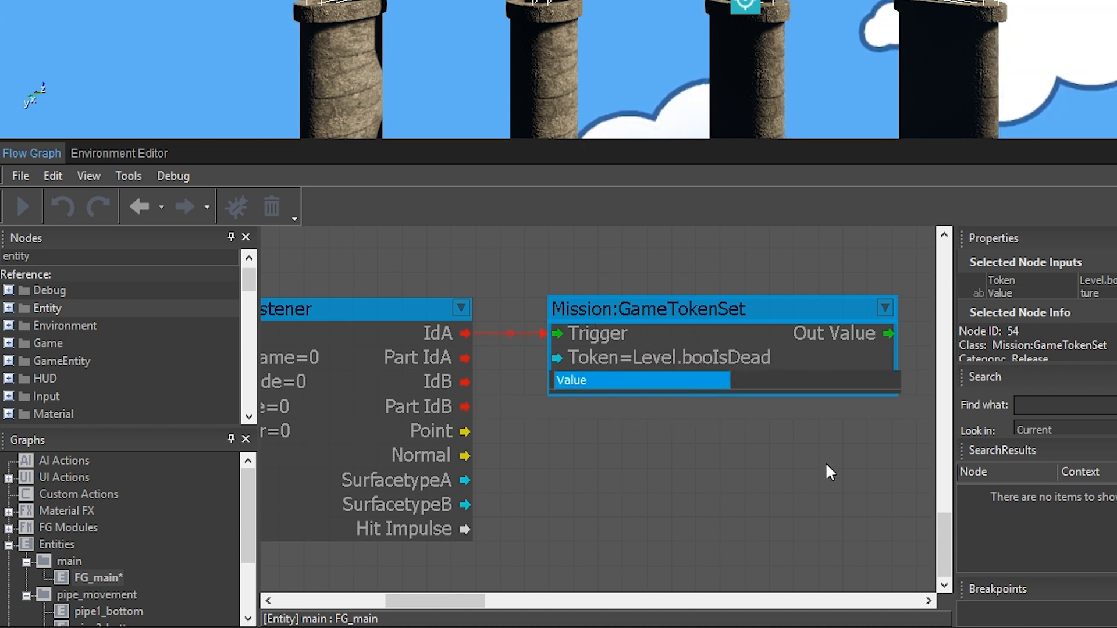
type("true")
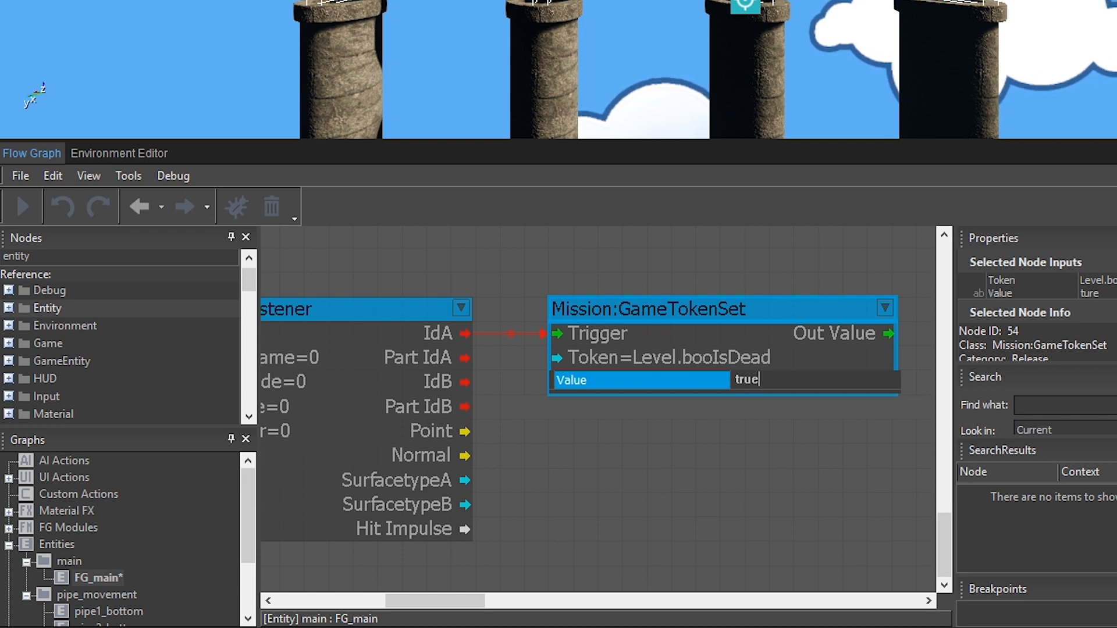
left_click(639, 459)
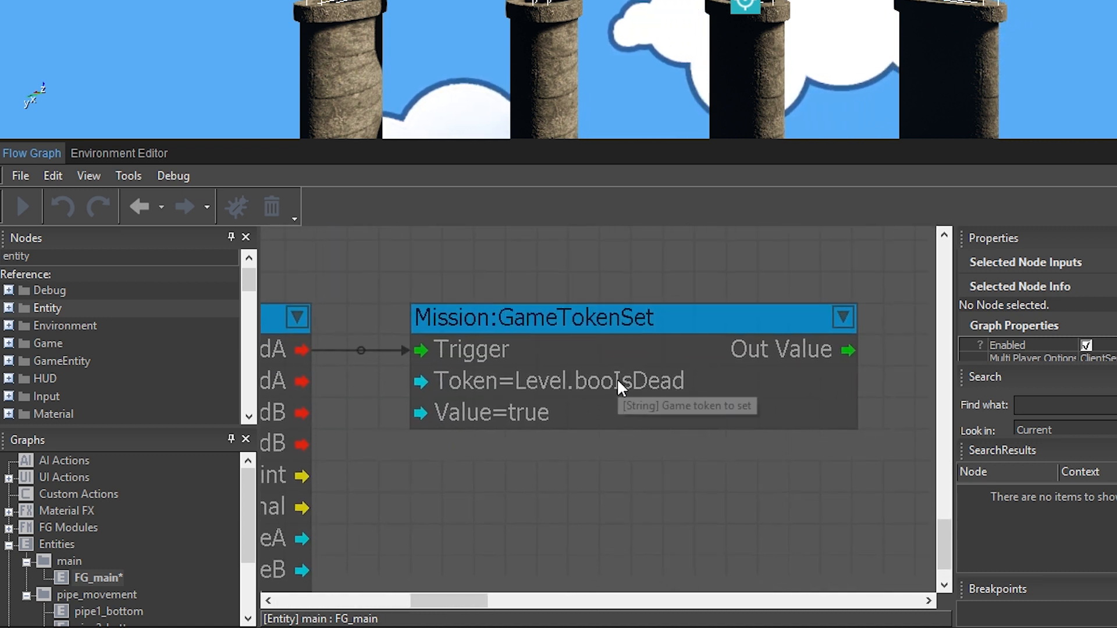
mouse_move(593, 389)
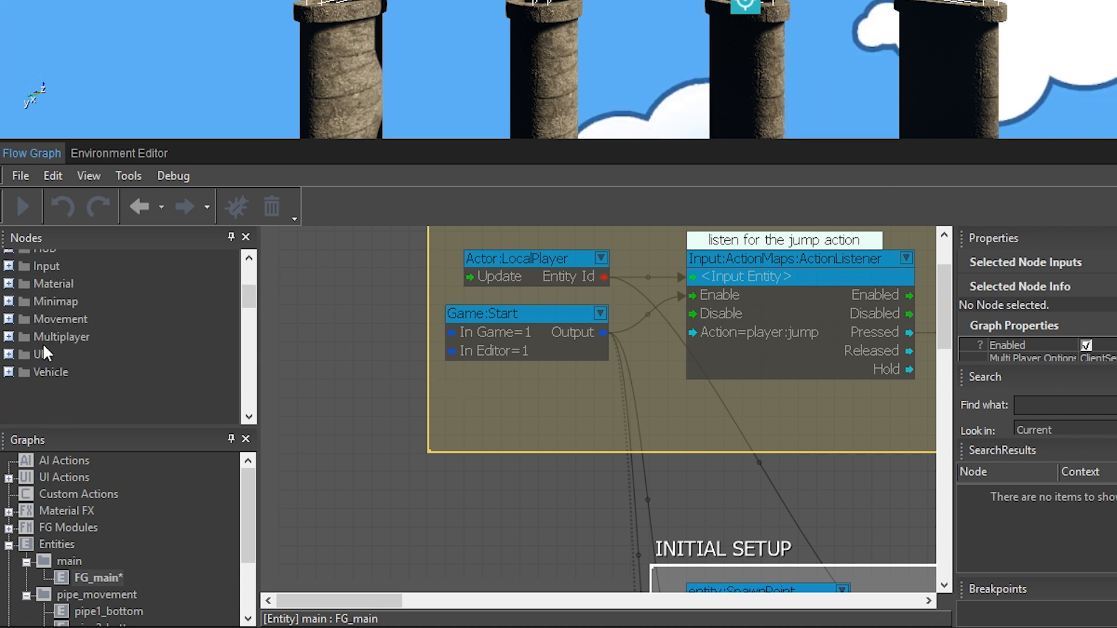
- Point the Mission:GameToken node at Level.booIsDead and enable Fire Only On Result Change
scroll("down", 3)
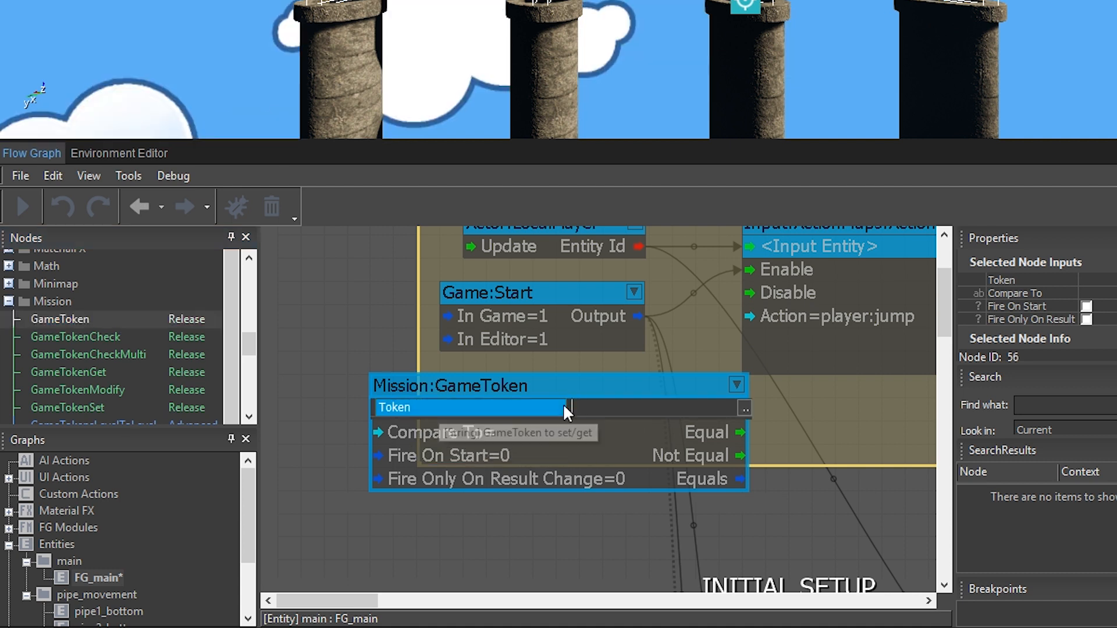
left_click(745, 409)
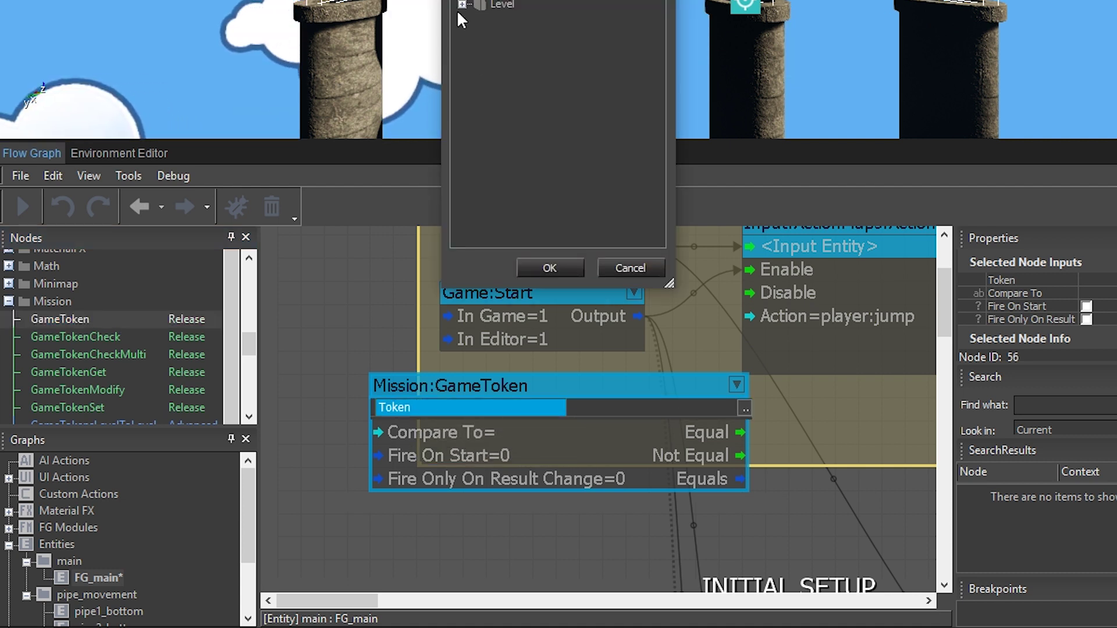
left_click(549, 268)
type("true")
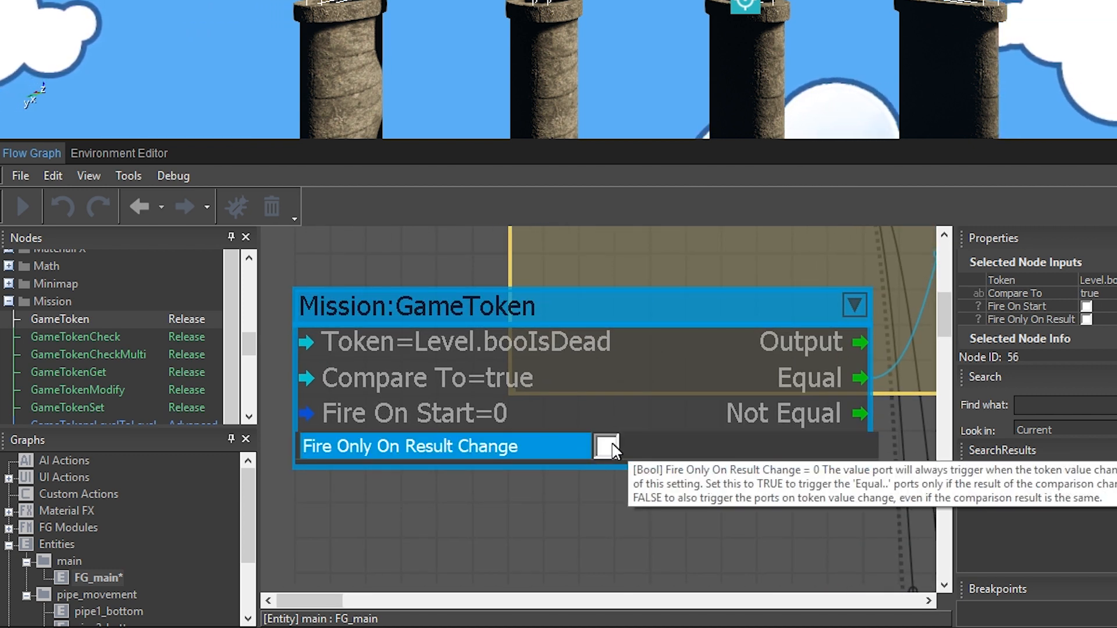
left_click(605, 447)
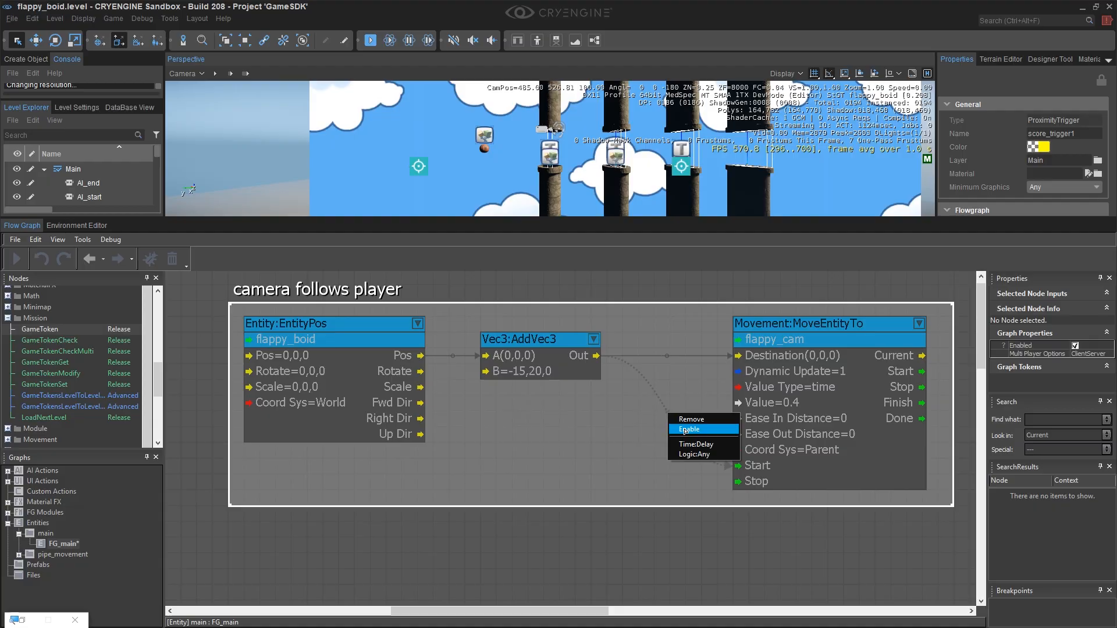
- Re-enable the camera-follow link and paste the booIsDead GameToken node below it
left_click(690, 429)
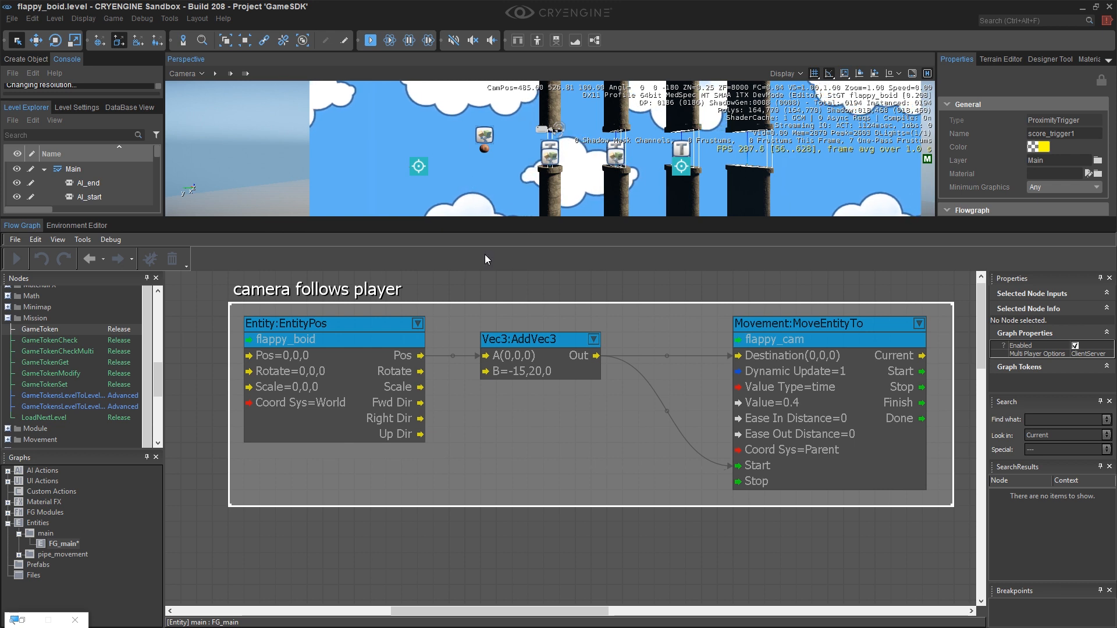
mouse_move(694, 464)
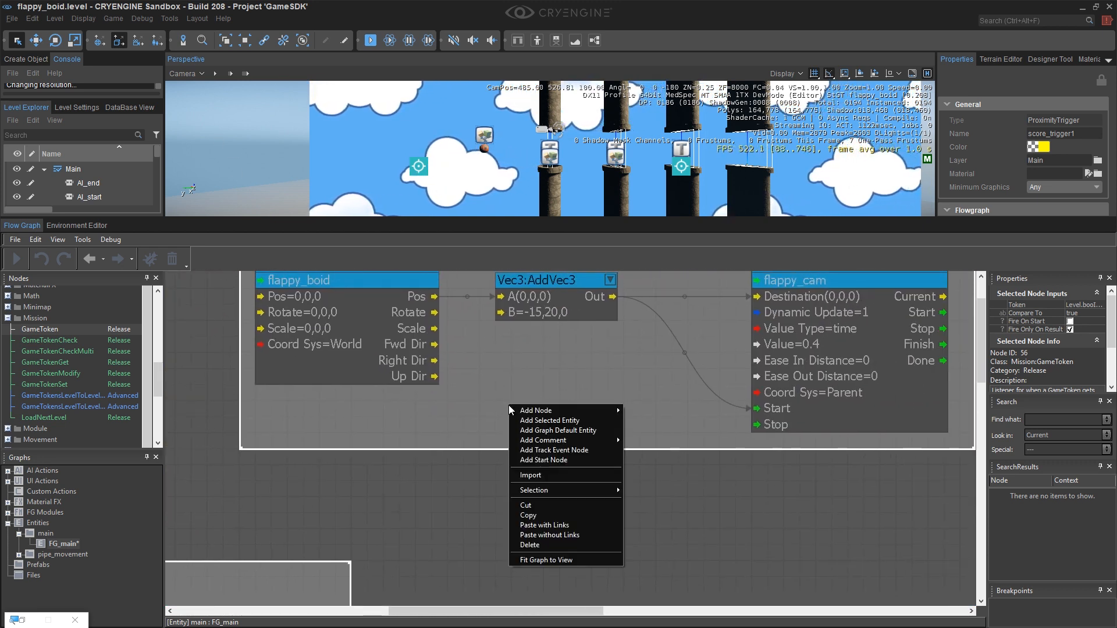
left_click(536, 410)
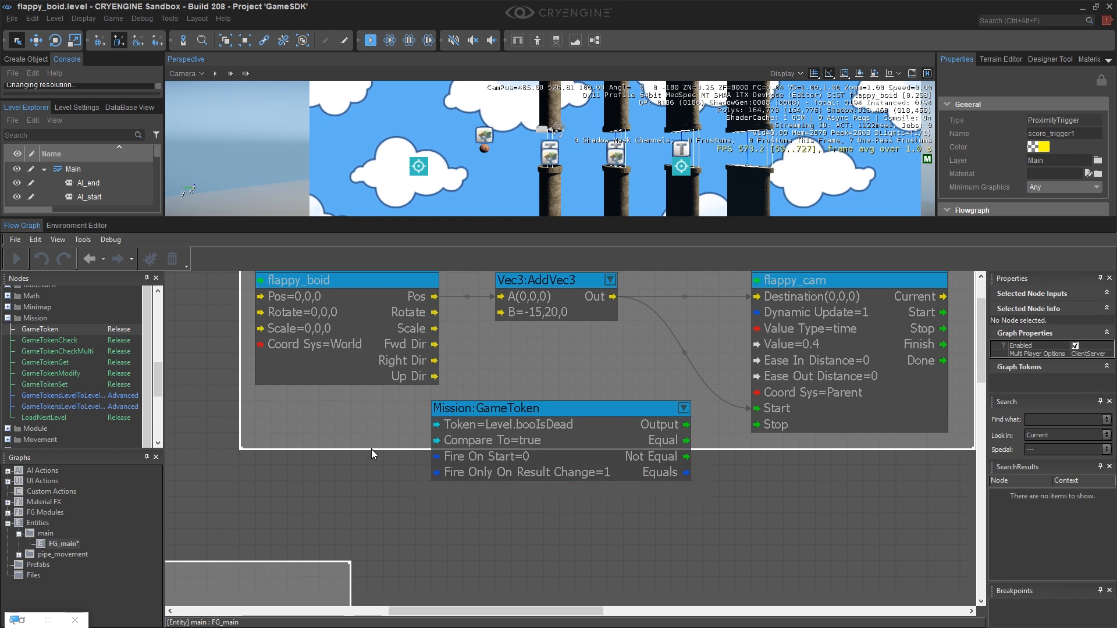
mouse_move(376, 500)
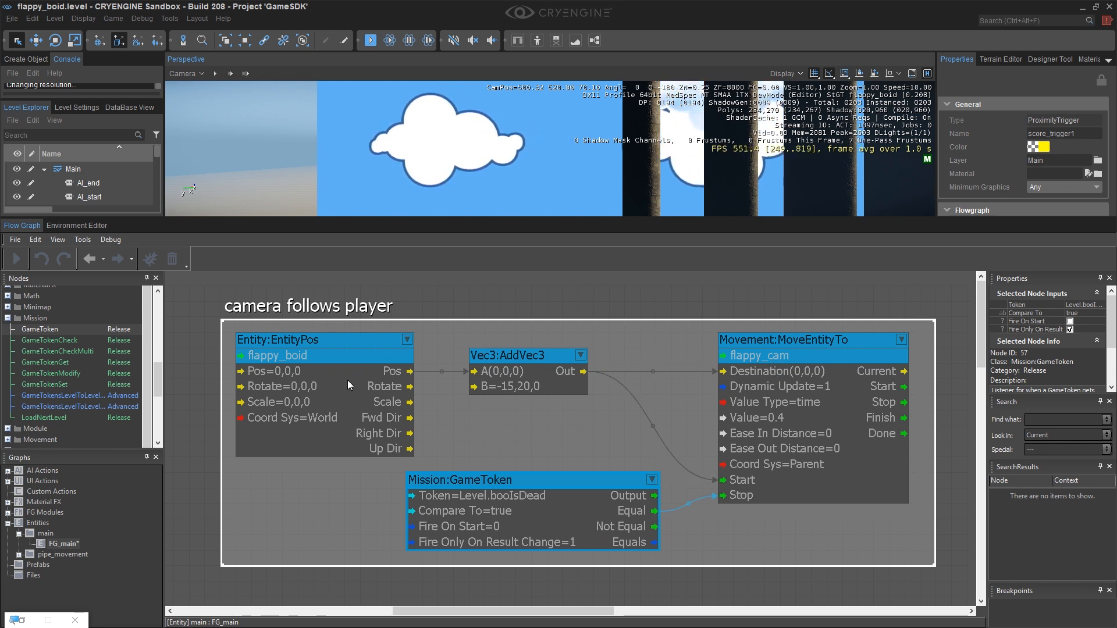
mouse_move(291, 361)
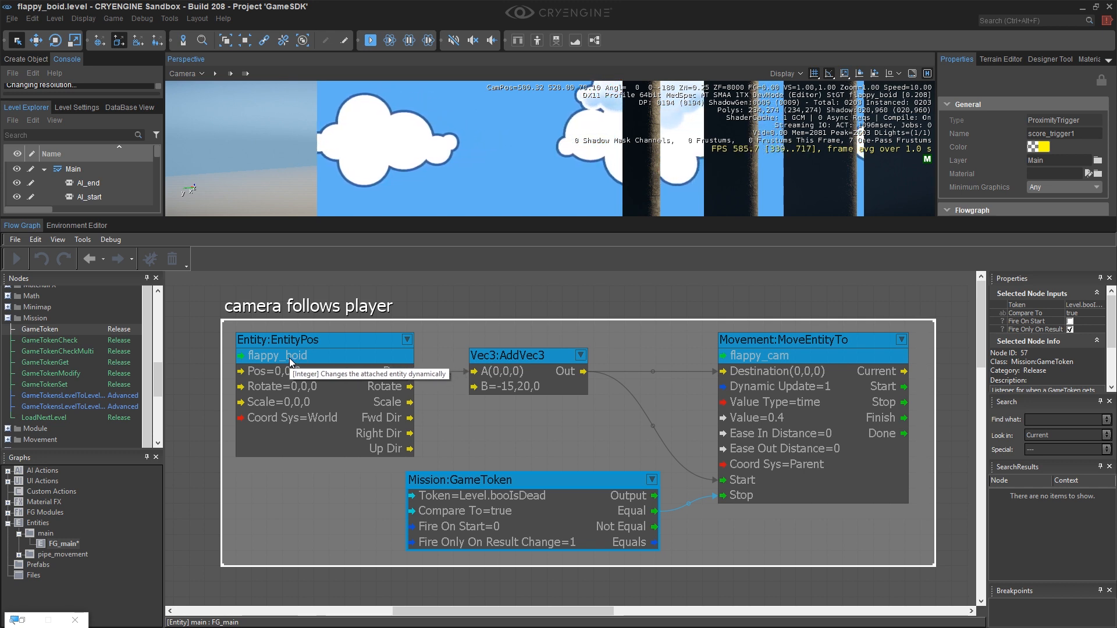
mouse_move(531, 465)
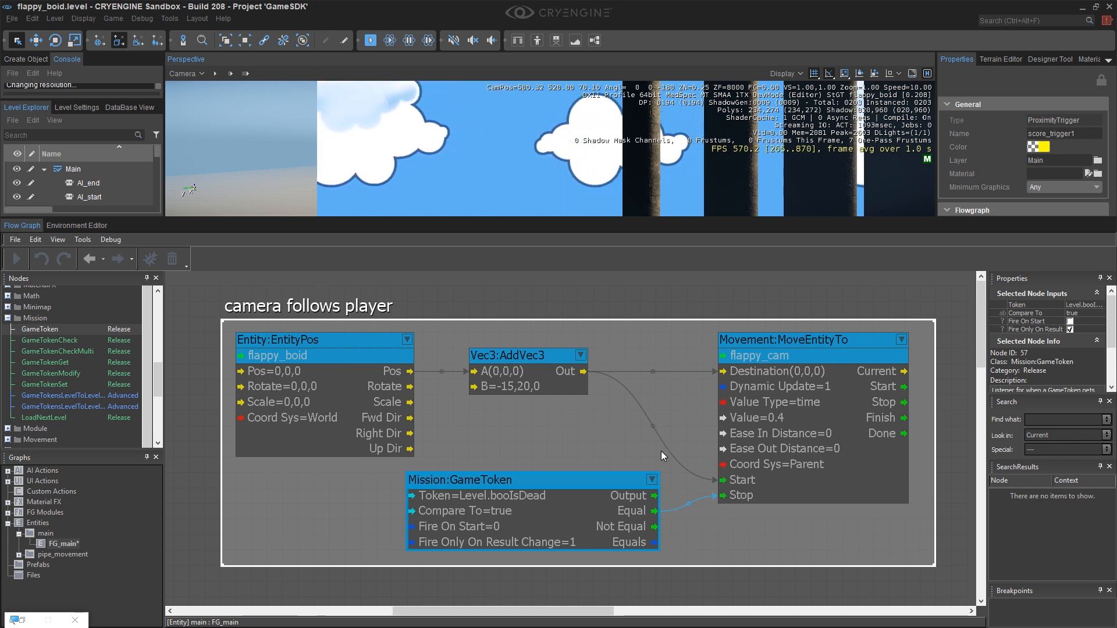
mouse_move(623, 477)
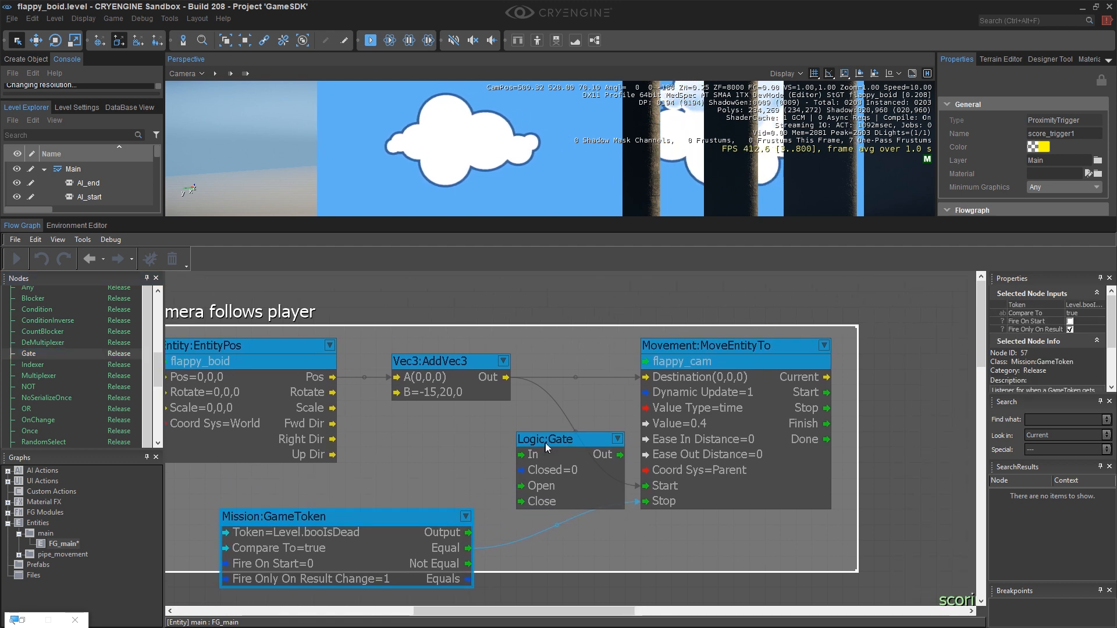
- Place a Logic:Gate in the camera graph and wire the token's Equal output to its Close input
left_click(710, 346)
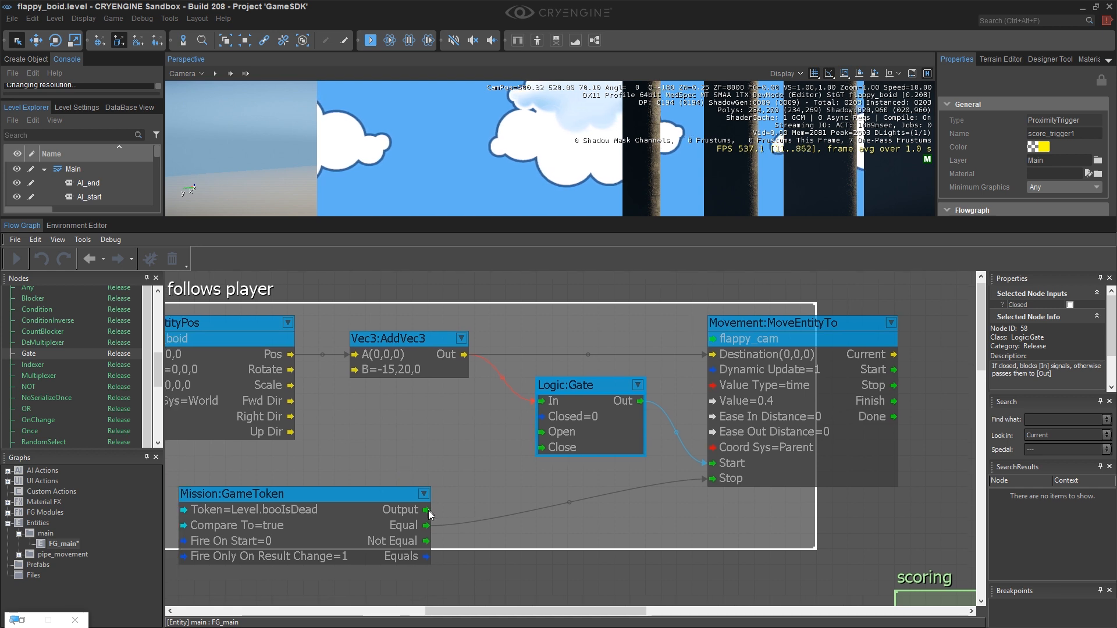
left_click(303, 494)
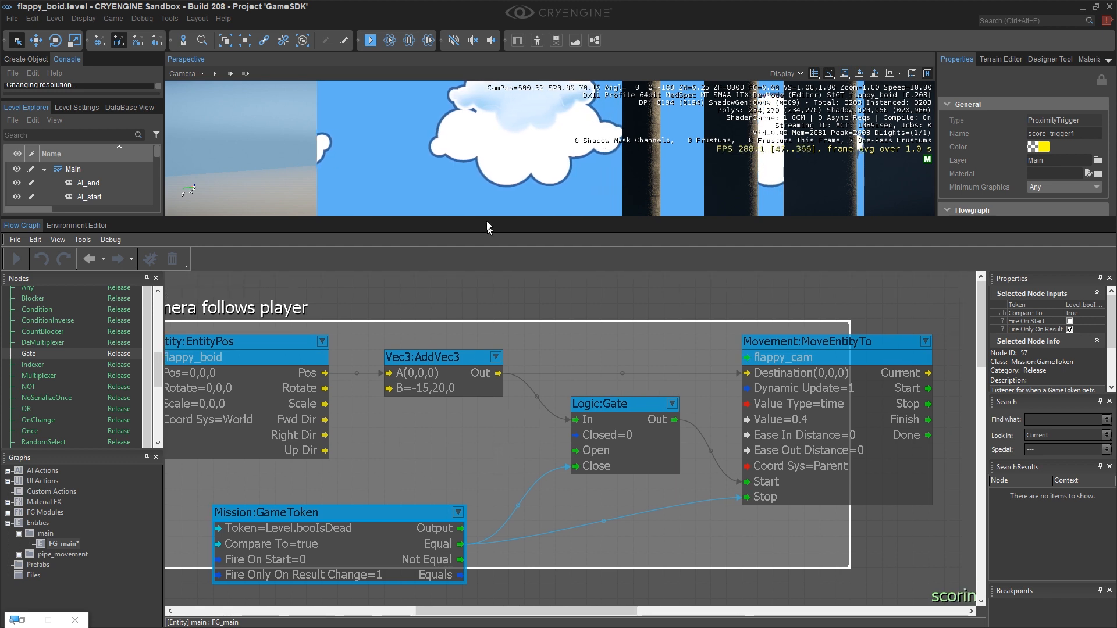
left_click(375, 40)
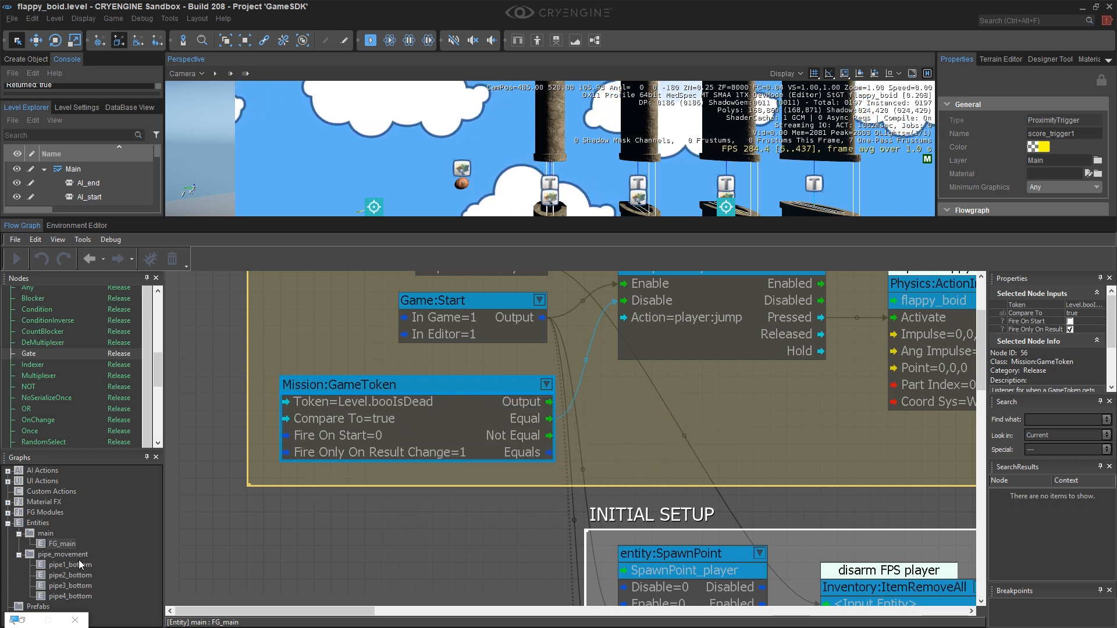
- Open the pipe1_bottom flow graph from the Graphs list
left_click(67, 565)
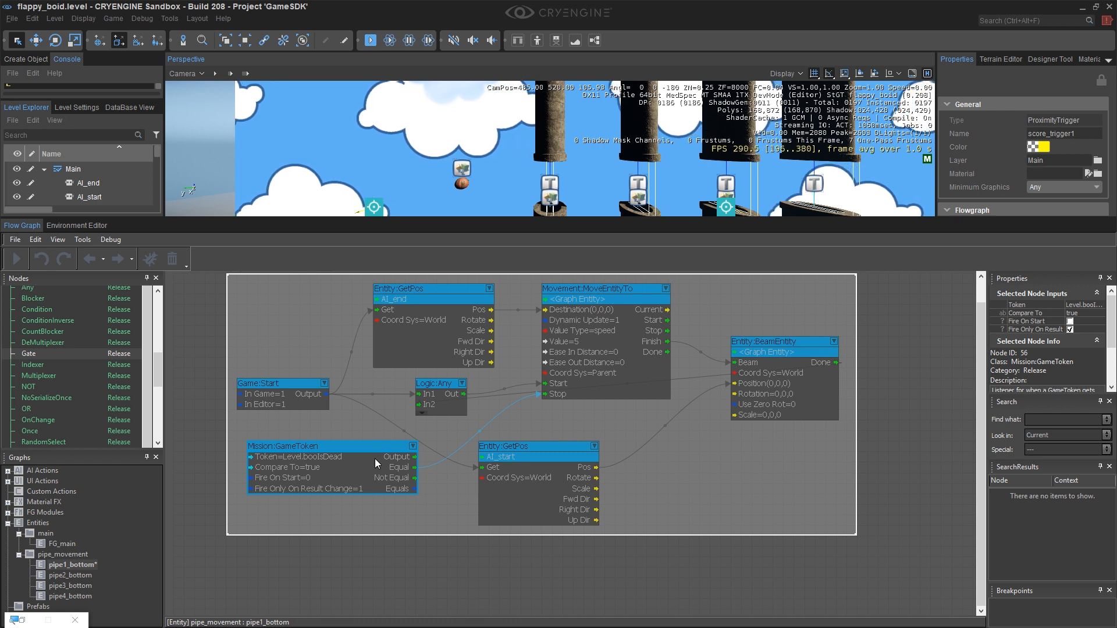
mouse_move(439, 215)
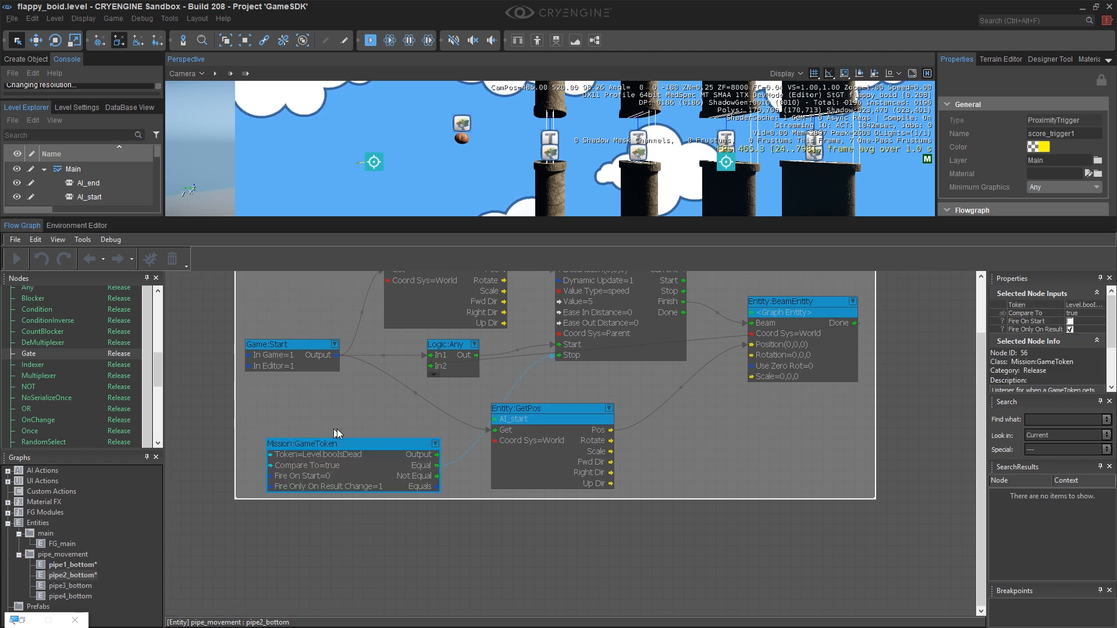
mouse_move(350, 417)
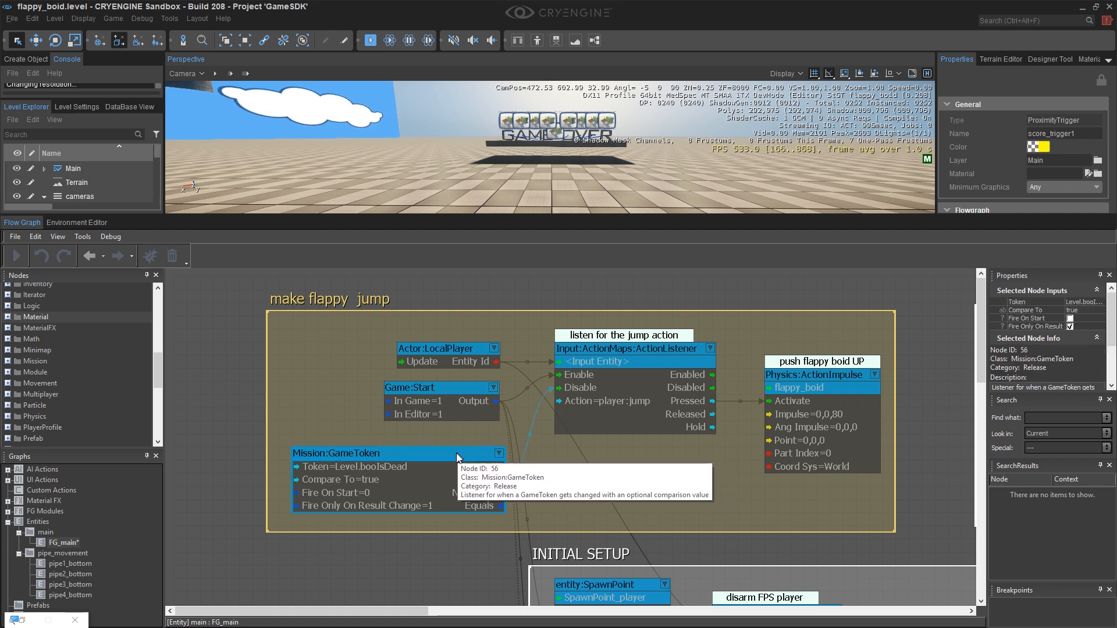
mouse_move(468, 458)
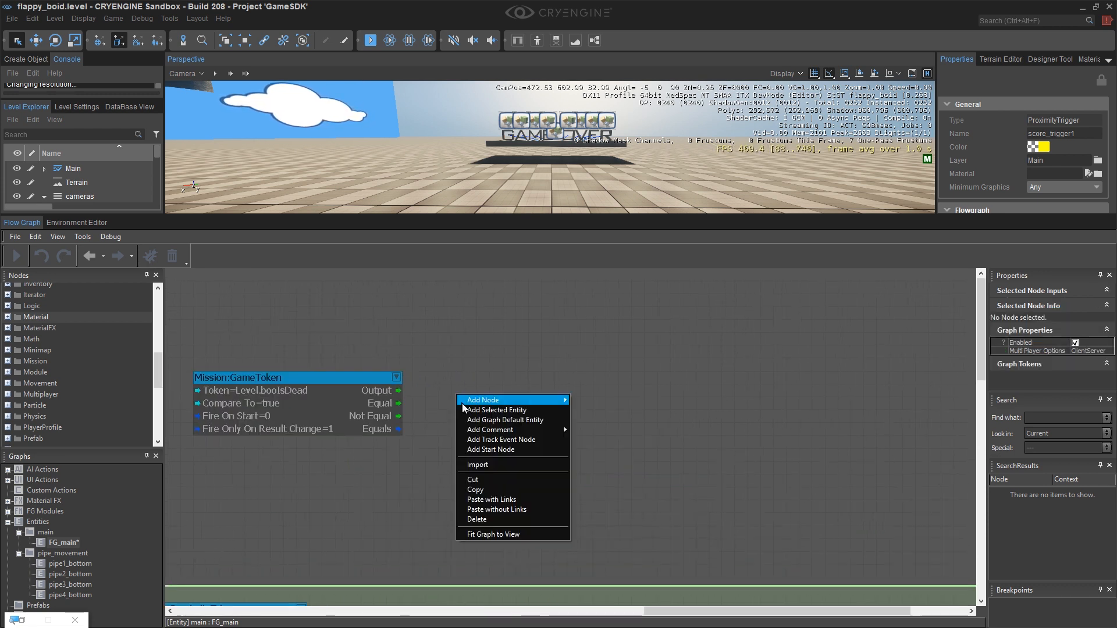
- Add a Camera:View node for cam_game_over enabled by the token's Equal output
left_click(495, 410)
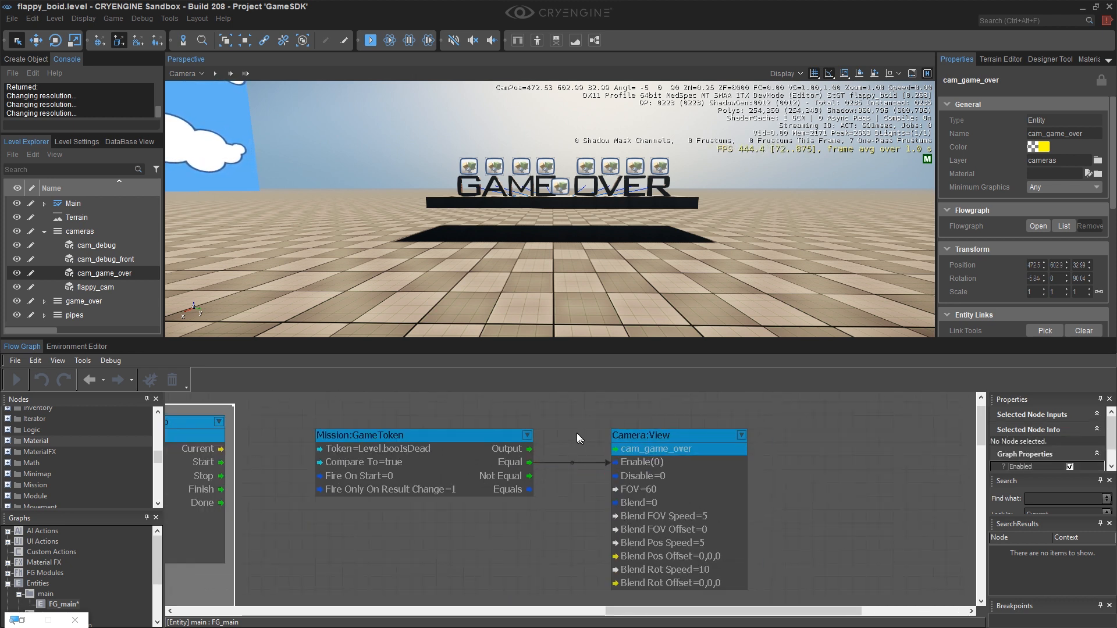
left_click(375, 40)
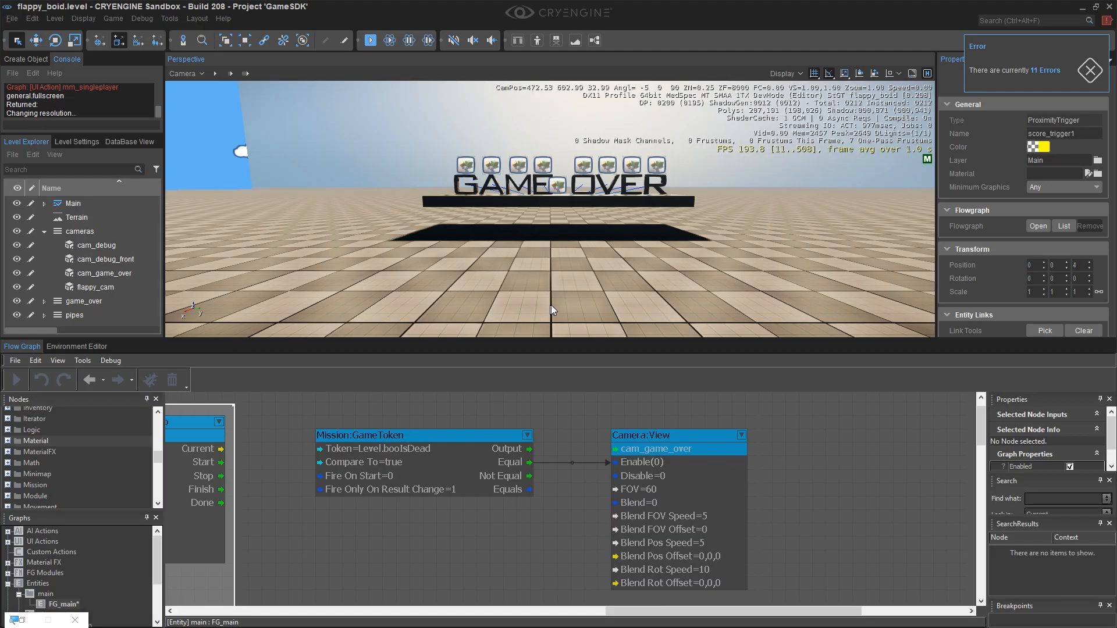
left_click(661, 435)
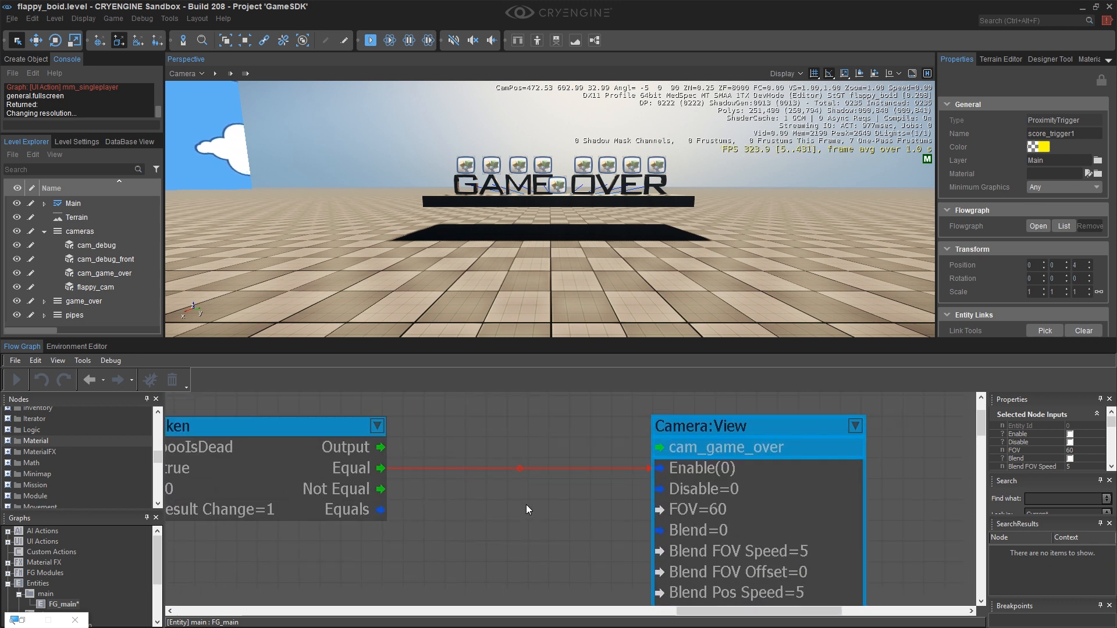
right_click(512, 496)
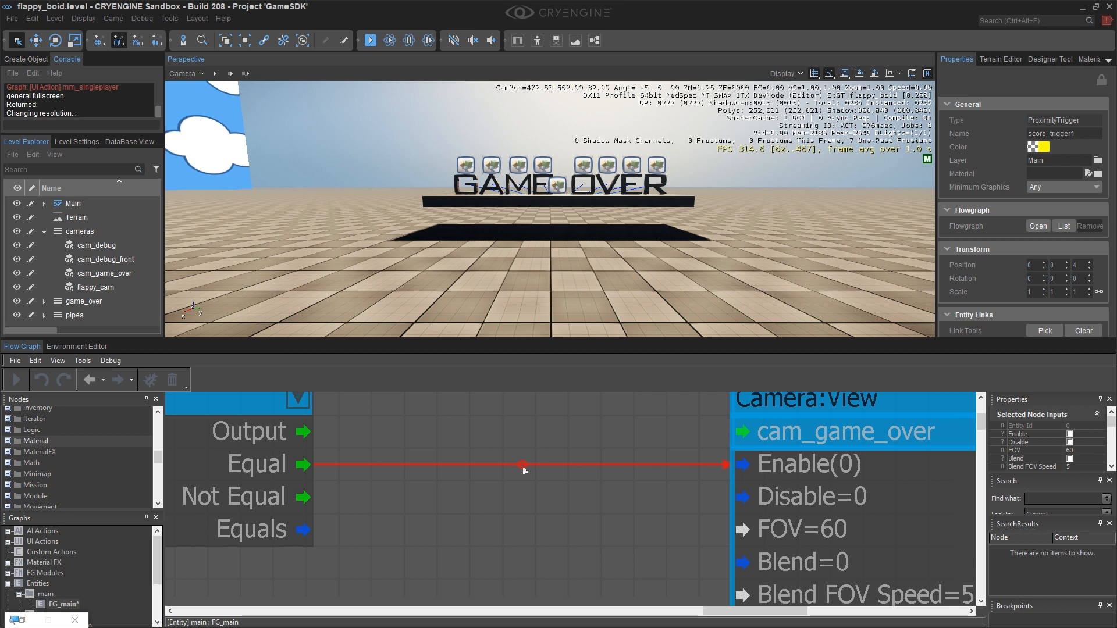
- Insert a Time:Delay node into the link to cam_game_over's Enable and start the game
right_click(524, 465)
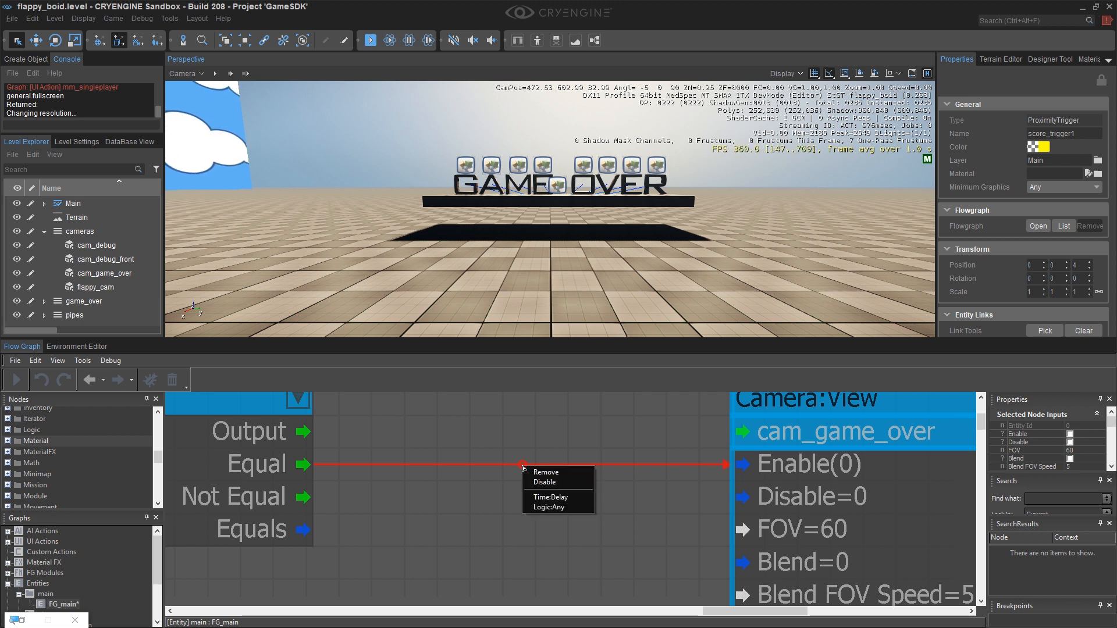
left_click(549, 497)
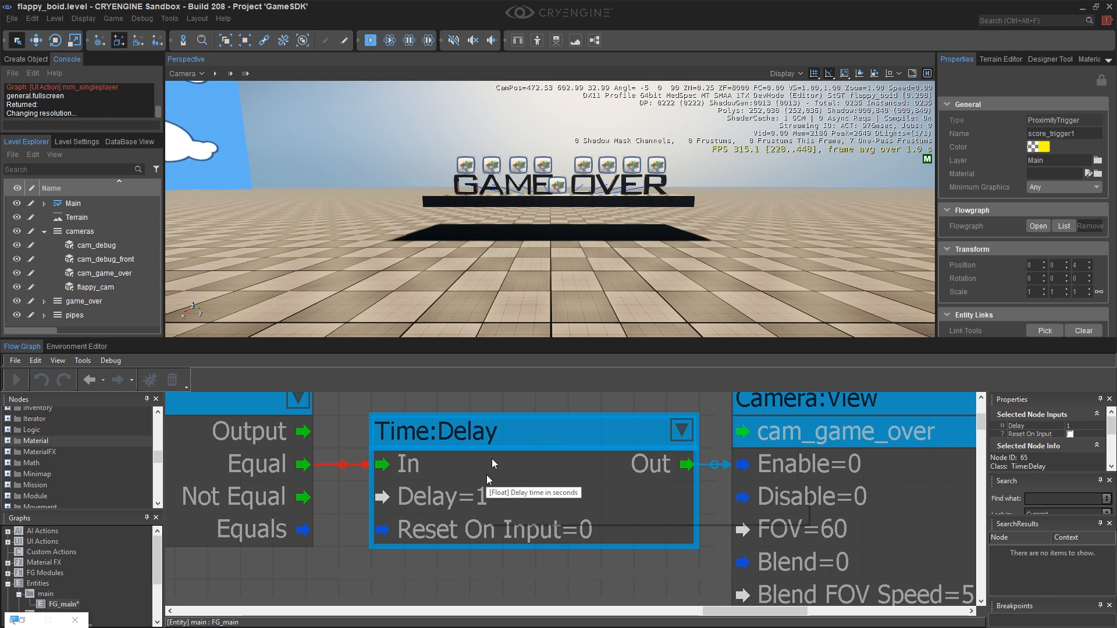
left_click(376, 39)
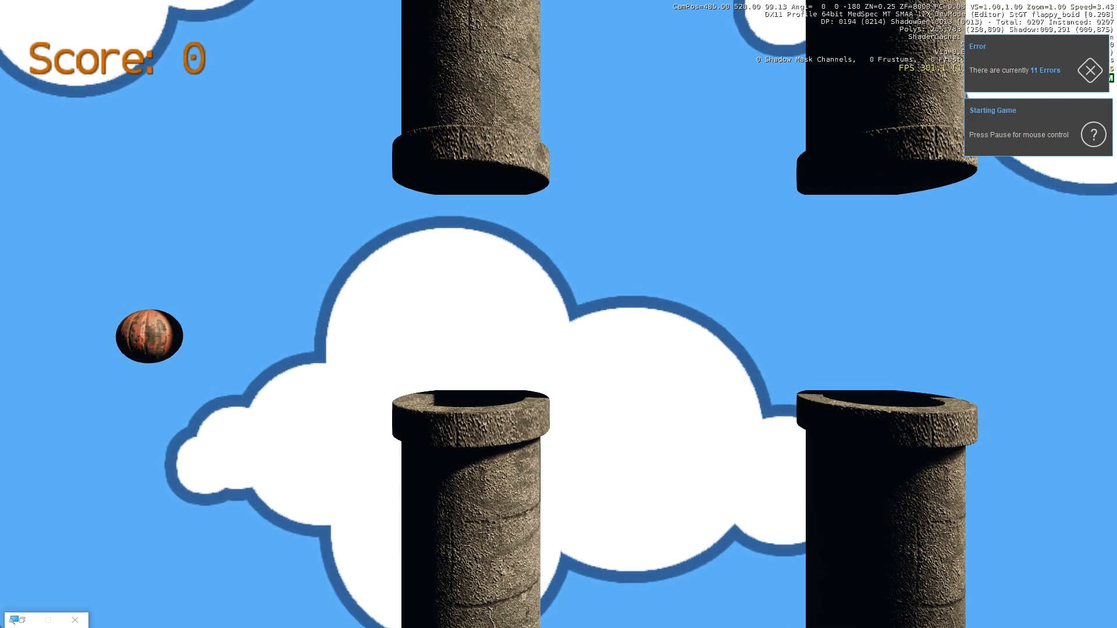